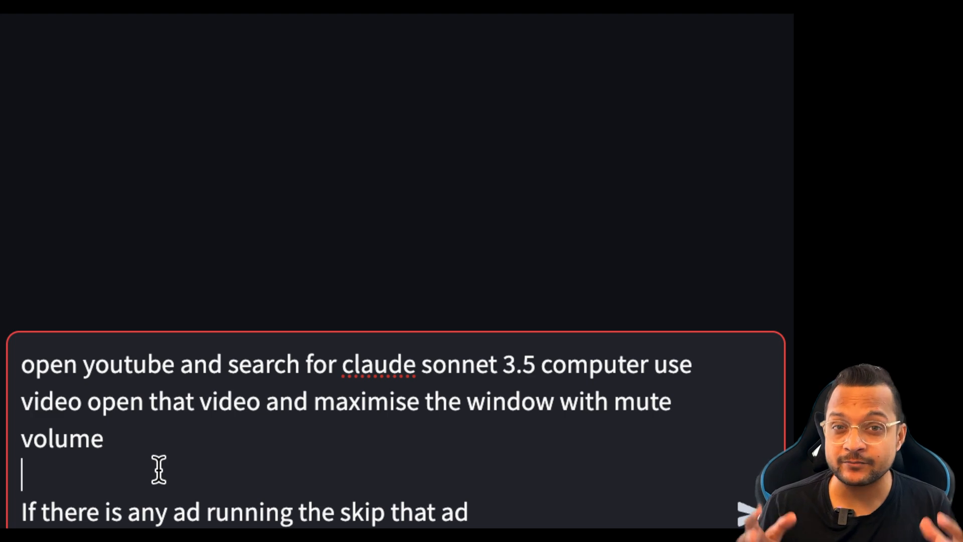
mouse_move(547, 459)
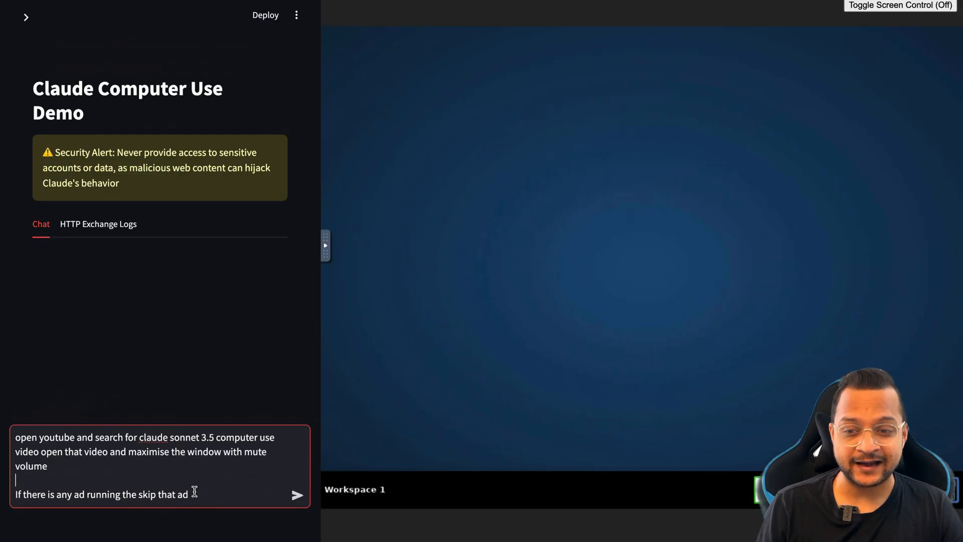
Send the request to play the Claude Sonnet 3.5 computer use video muted and maximised.
left_click(297, 495)
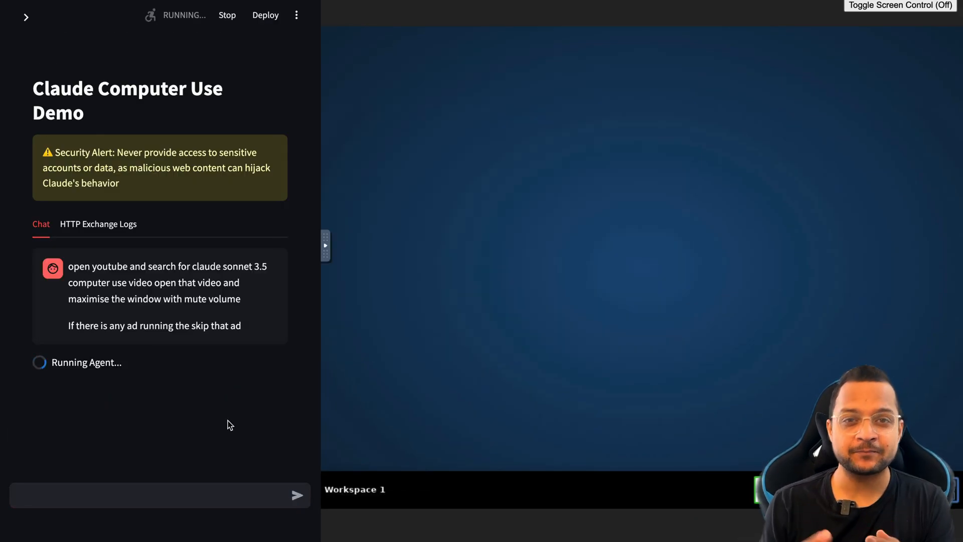
Launch Firefox on the virtual desktop and load youtube.com.
scroll("down", 3)
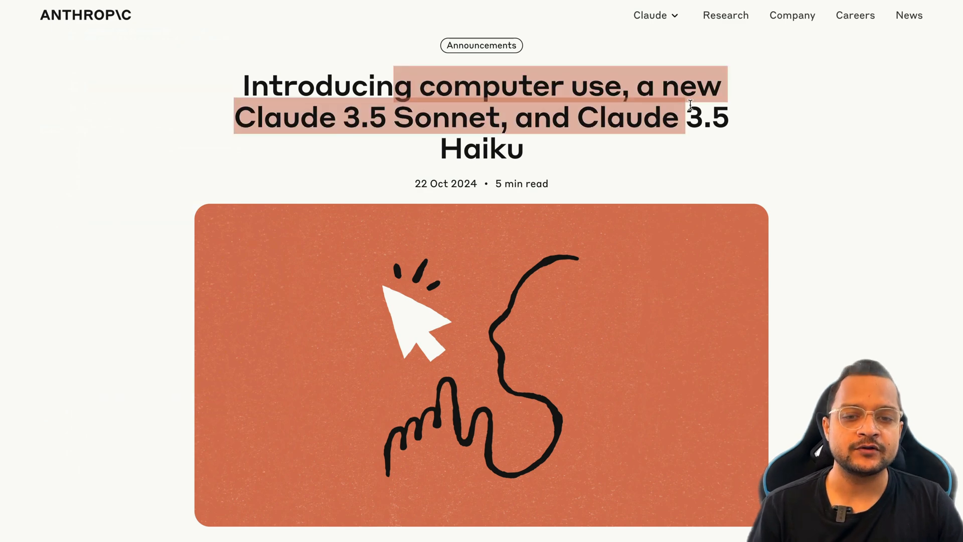
left_click(638, 150)
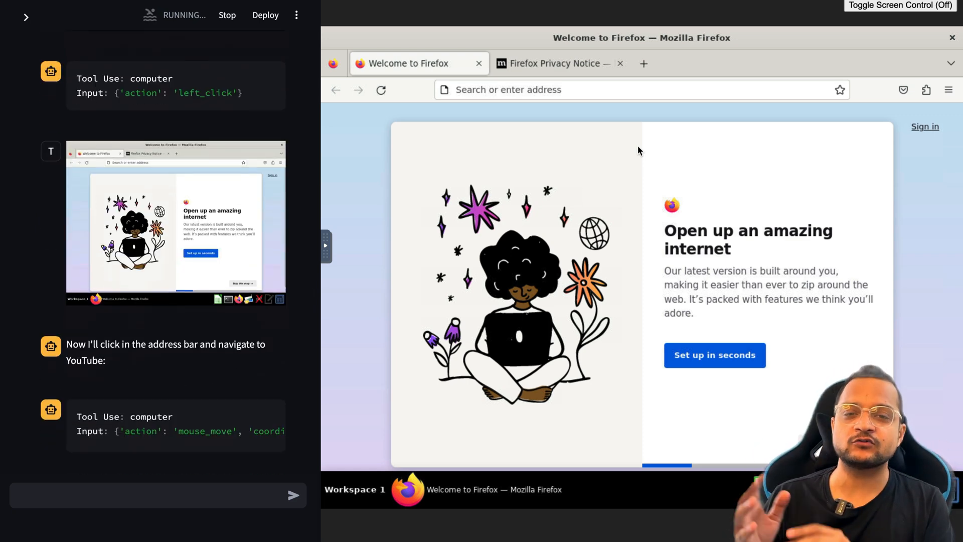
left_click(614, 90)
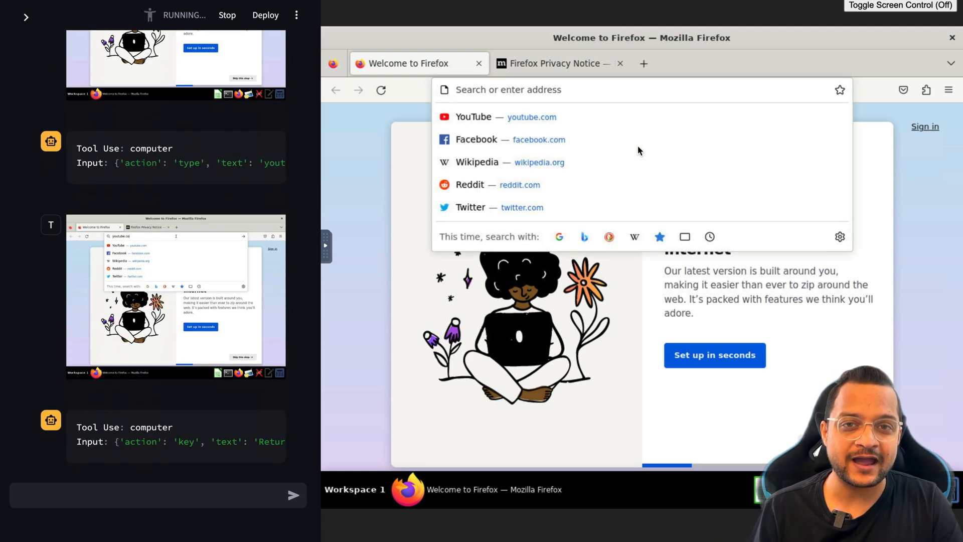
key("Return")
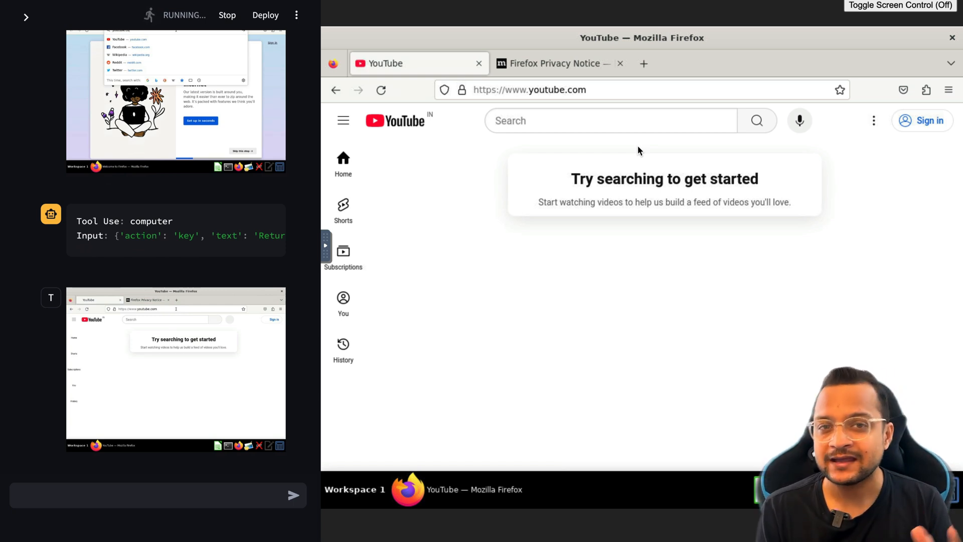
Search YouTube for 'claude sonnet 3.5 computer use'.
scroll("down", 3)
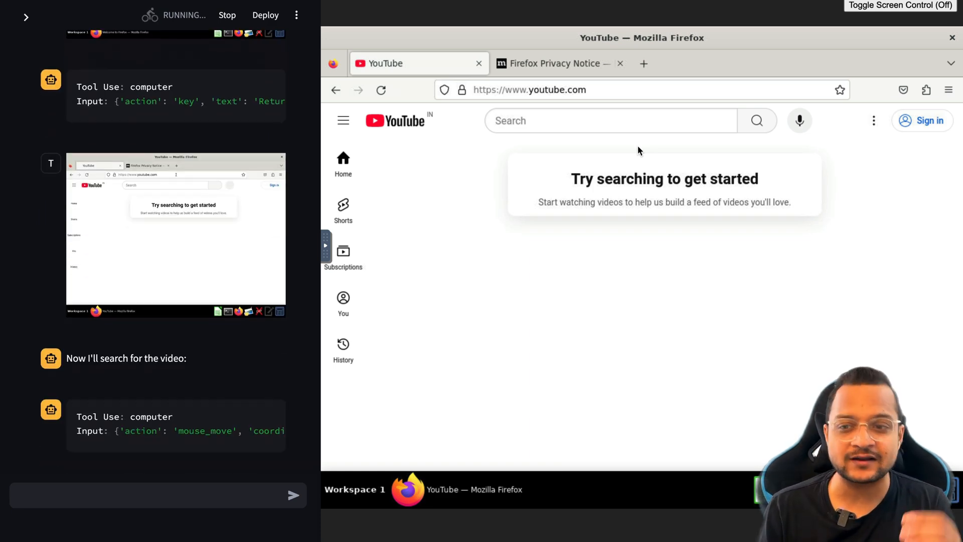
left_click(610, 120)
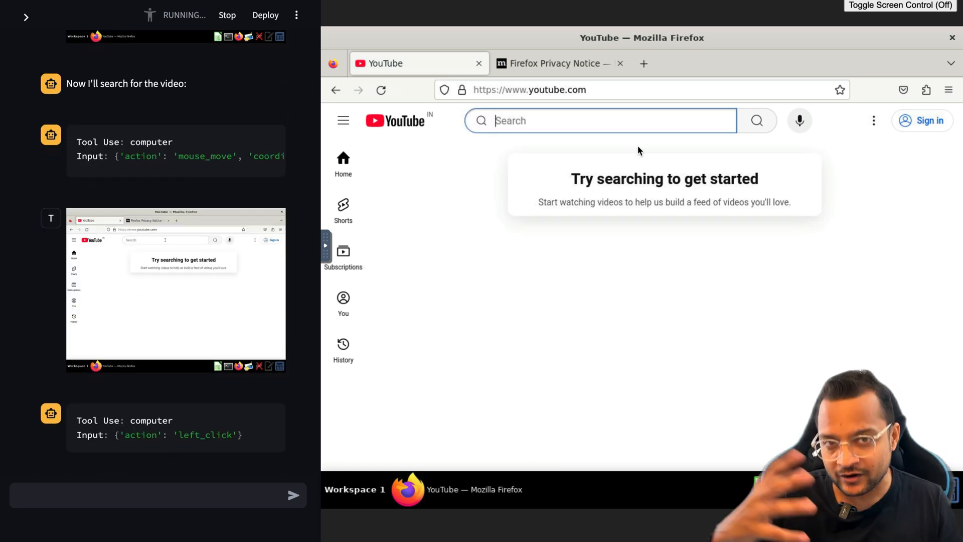
type("claude sonnet 3.5 computer use")
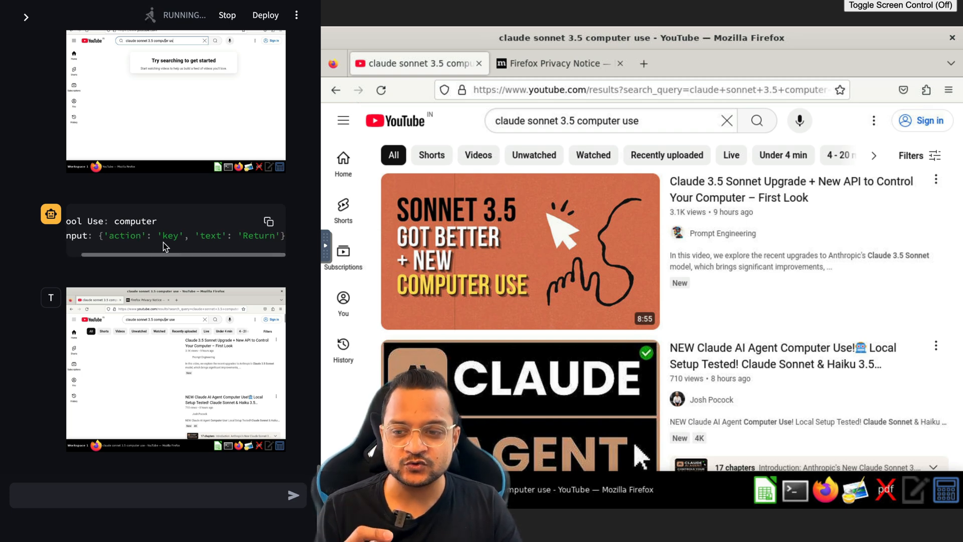
mouse_move(519, 251)
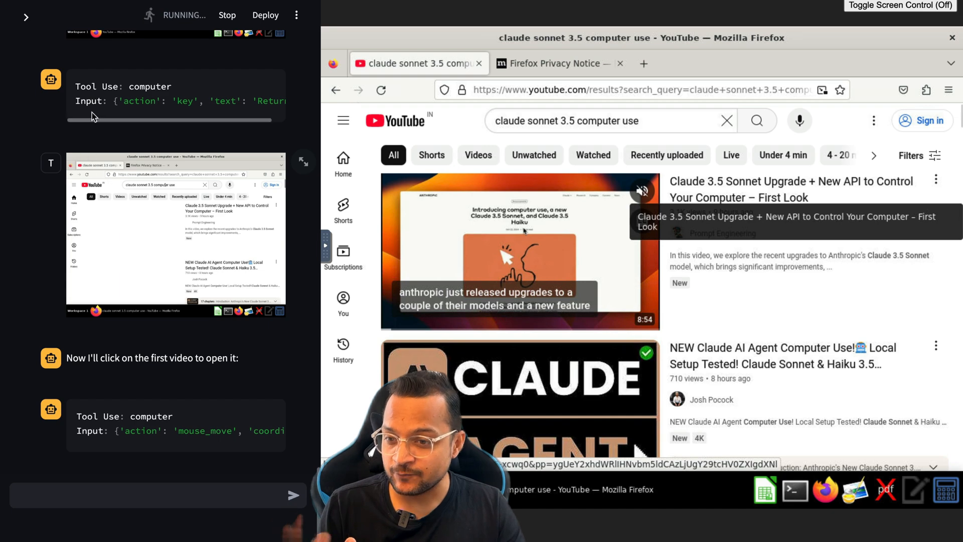
Open the first search result, which lands on the Prompt Engineering channel page.
left_click(518, 251)
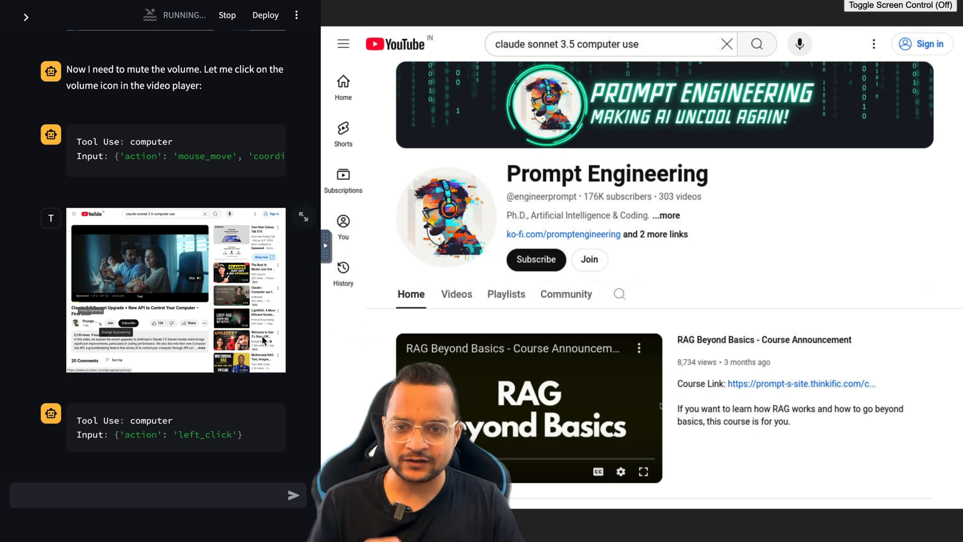
scroll("down", 3)
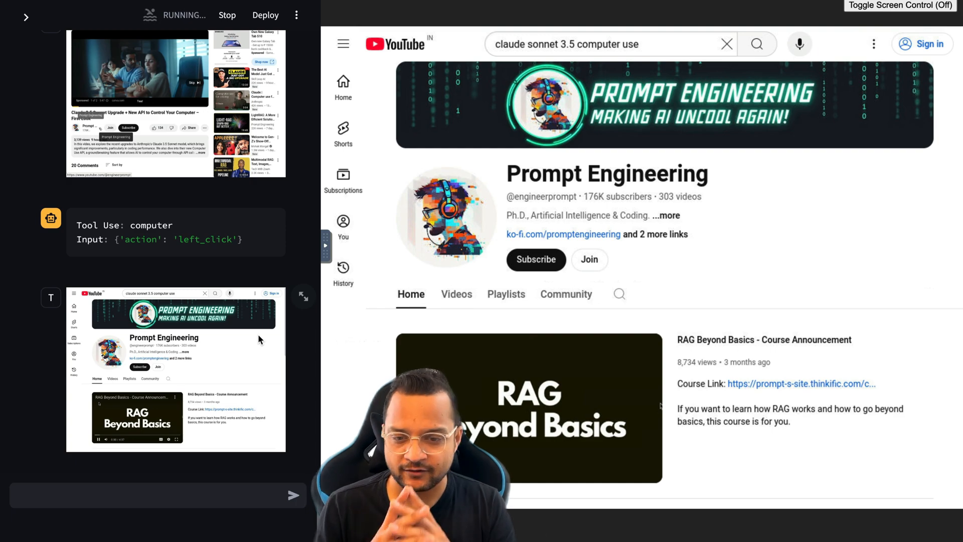
mouse_move(528, 405)
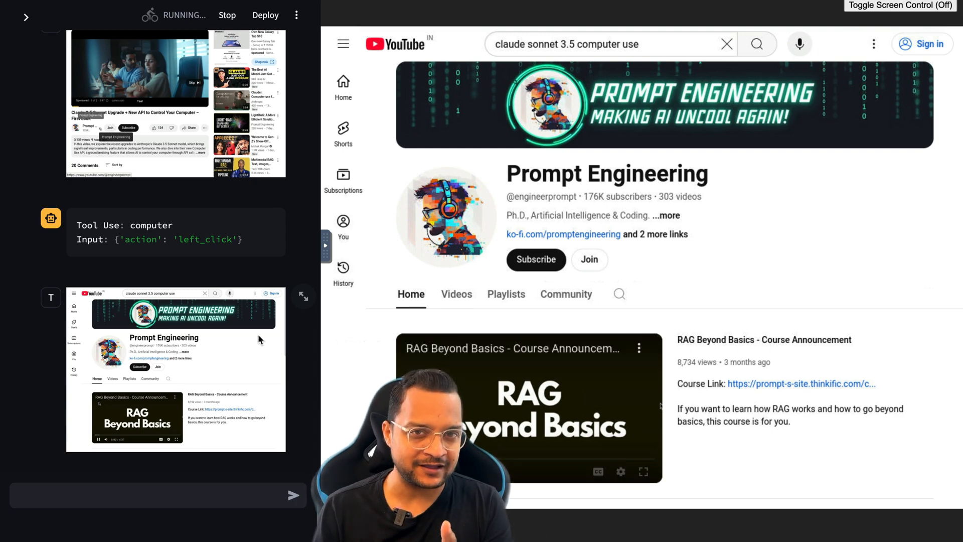
Go back to the Claude 3.5 Sonnet video, mute it and make it full screen.
key("alt+Left")
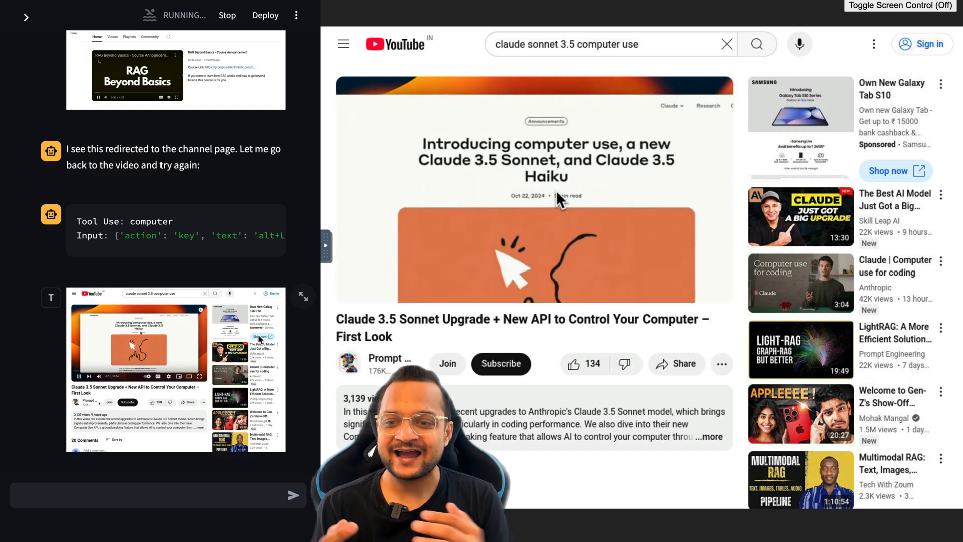
double_click(553, 143)
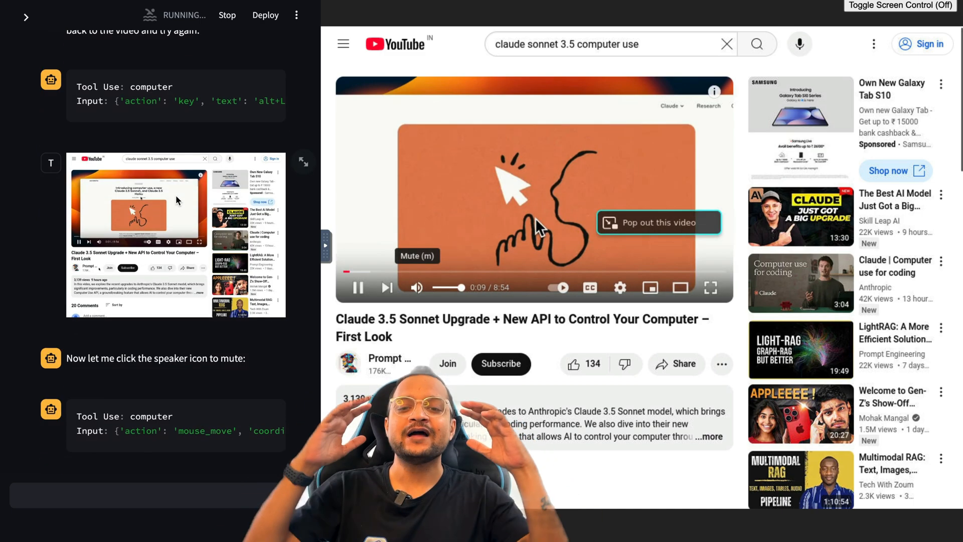
left_click(415, 287)
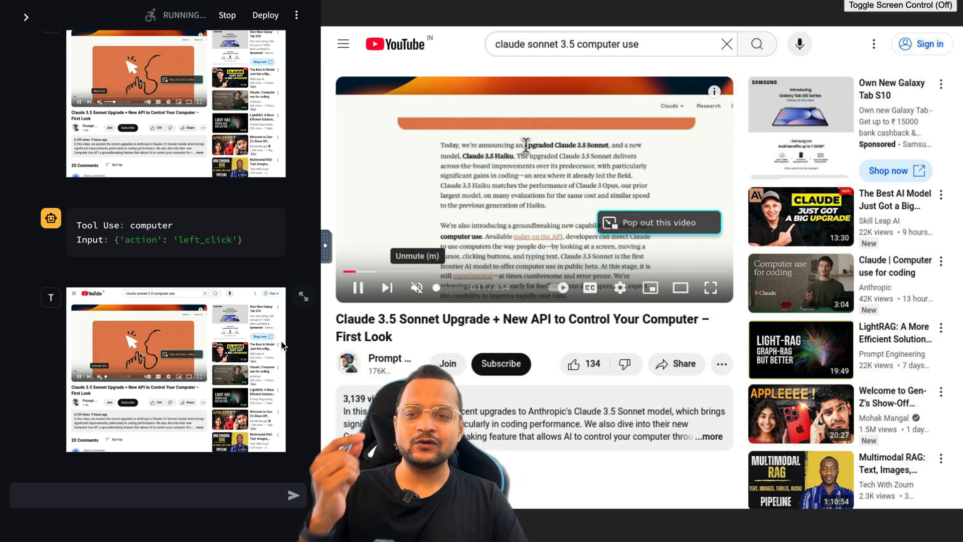
double_click(548, 145)
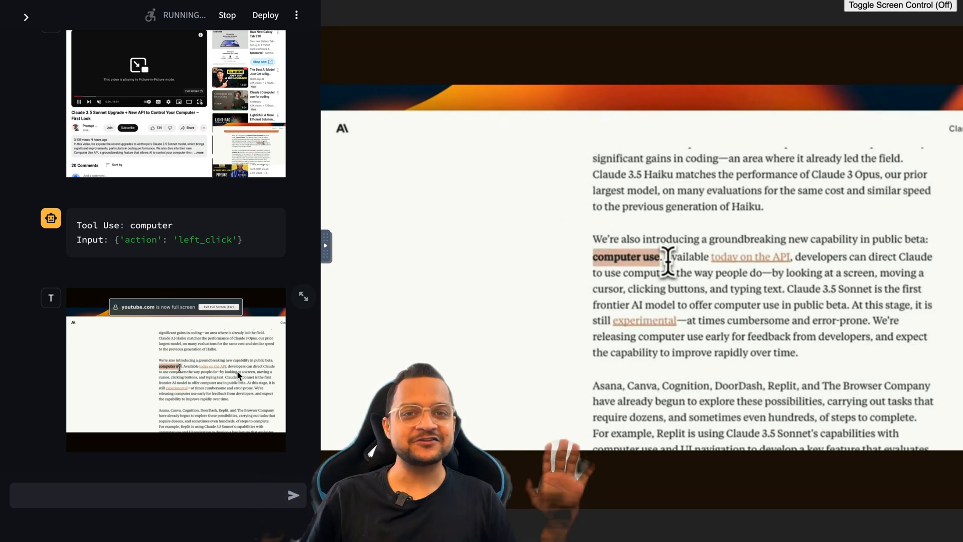
key("F11")
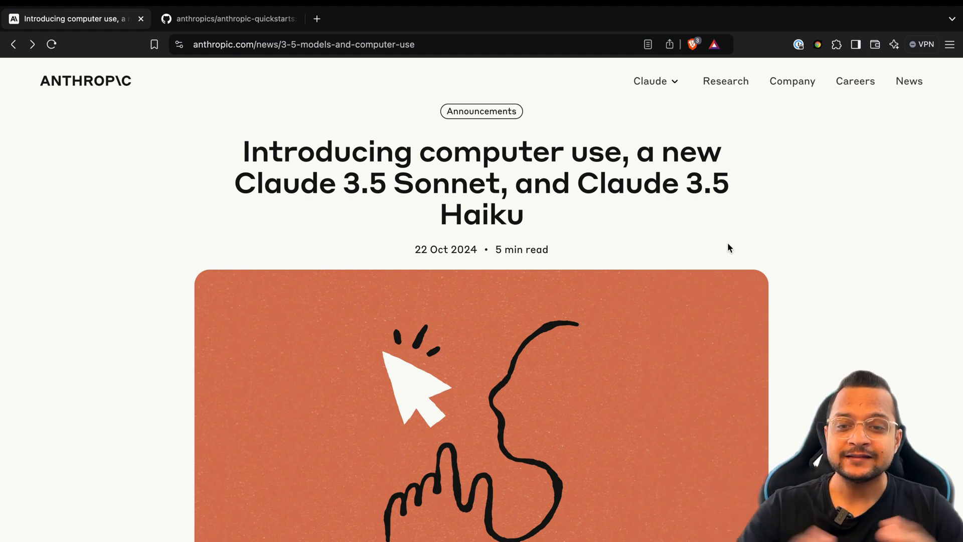
Scroll the announcement to the computer use public beta paragraph, highlighting 'upgraded' along the way.
scroll("down", 3)
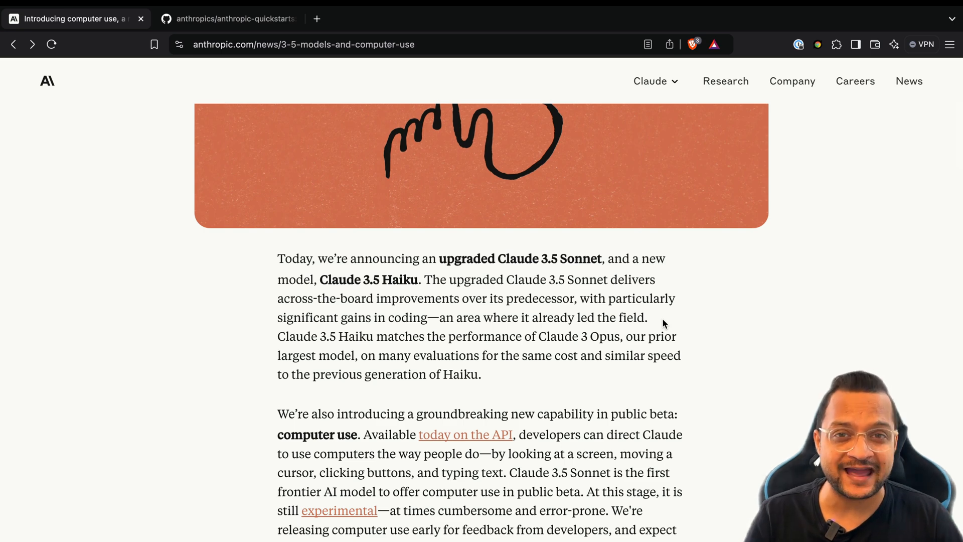
mouse_move(519, 279)
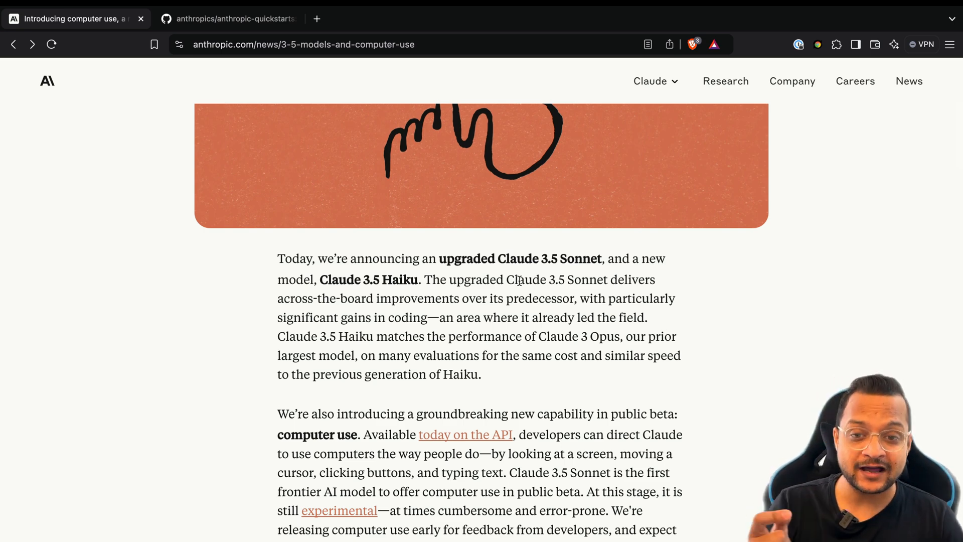
double_click(461, 257)
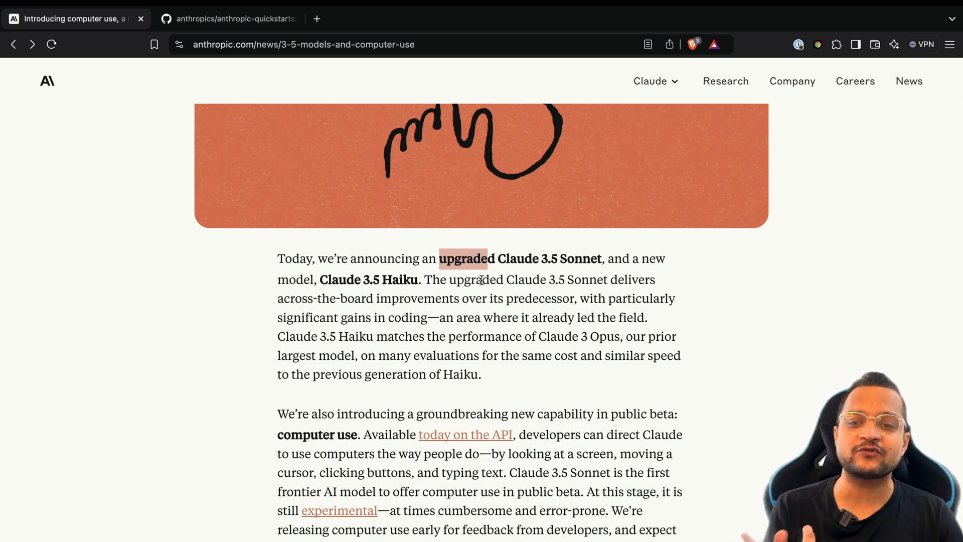
mouse_move(422, 298)
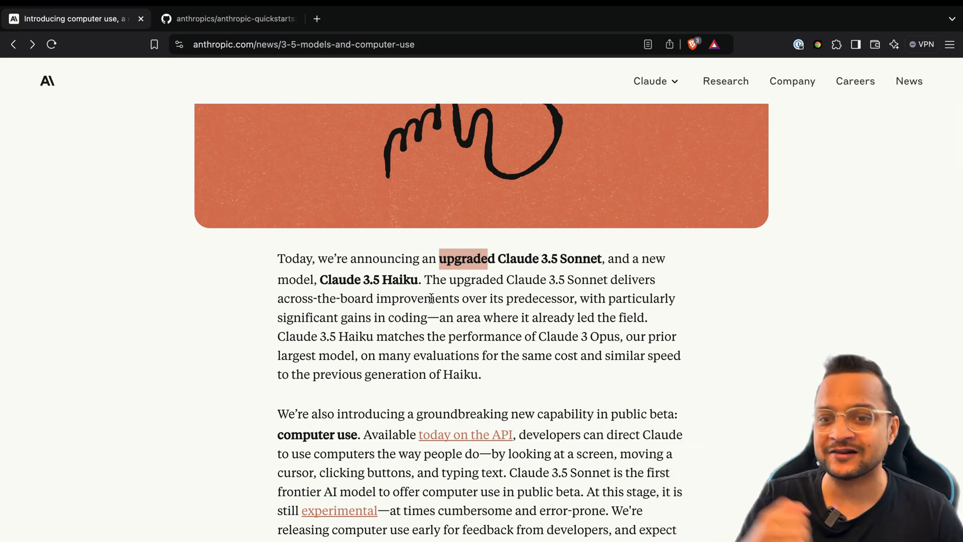
scroll("down", 3)
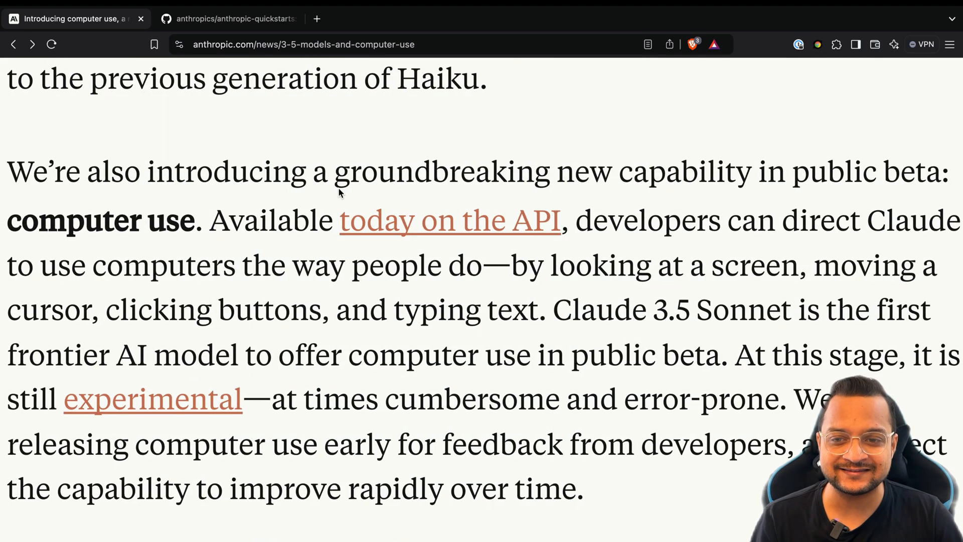
left_click_drag(334, 197, 766, 198)
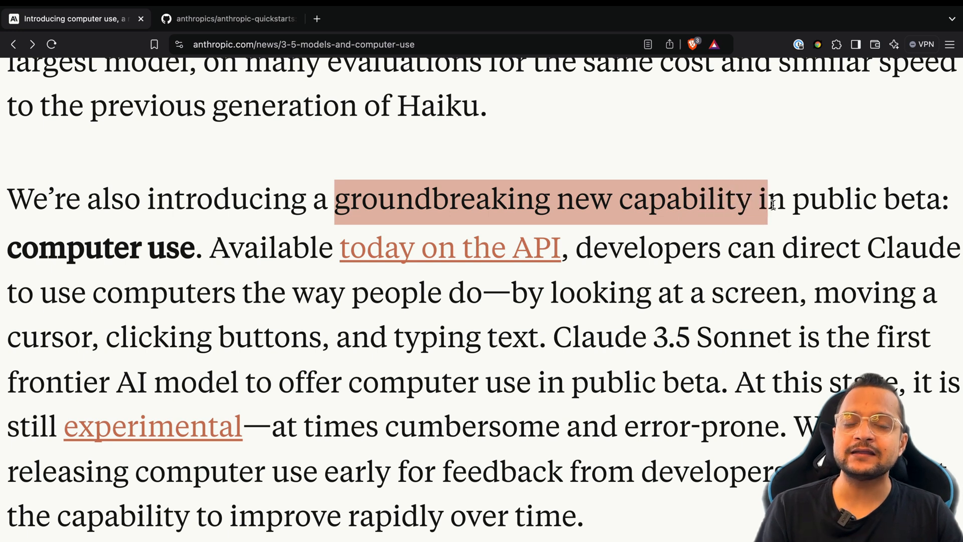
mouse_move(716, 239)
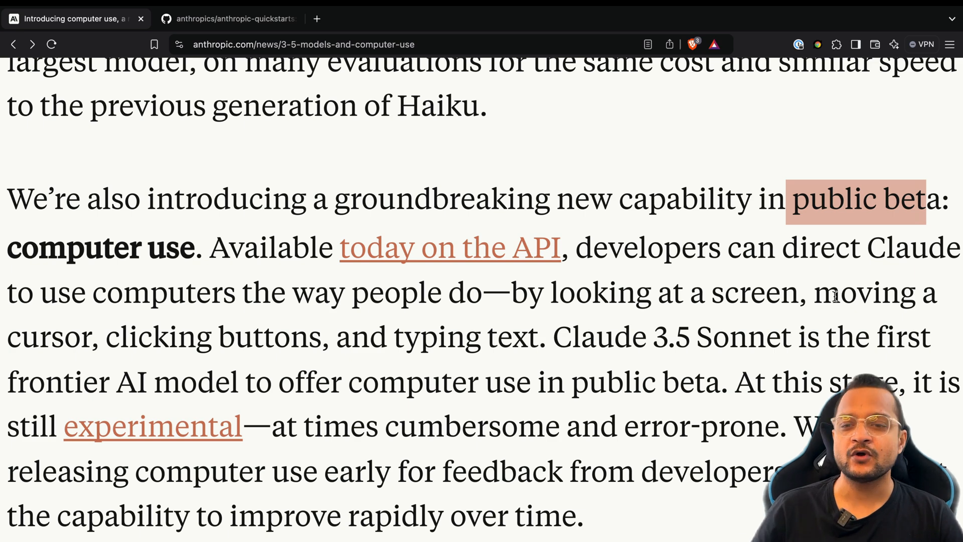
scroll("down", 3)
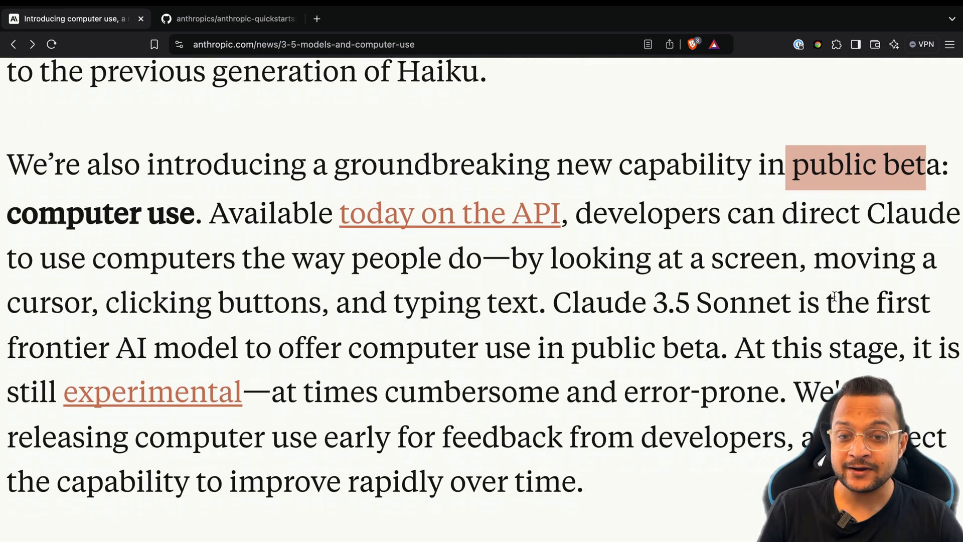
scroll("down", 3)
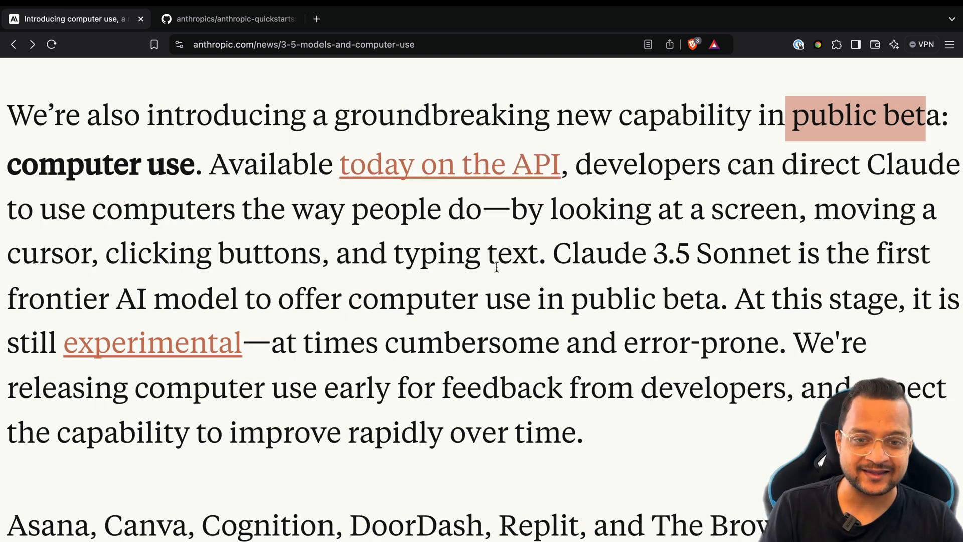
scroll("down", 3)
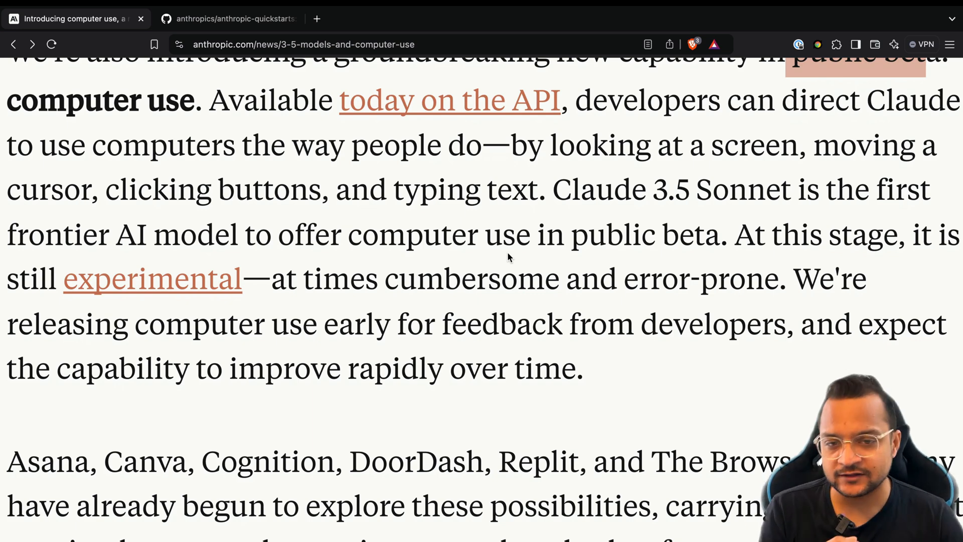
scroll("down", 3)
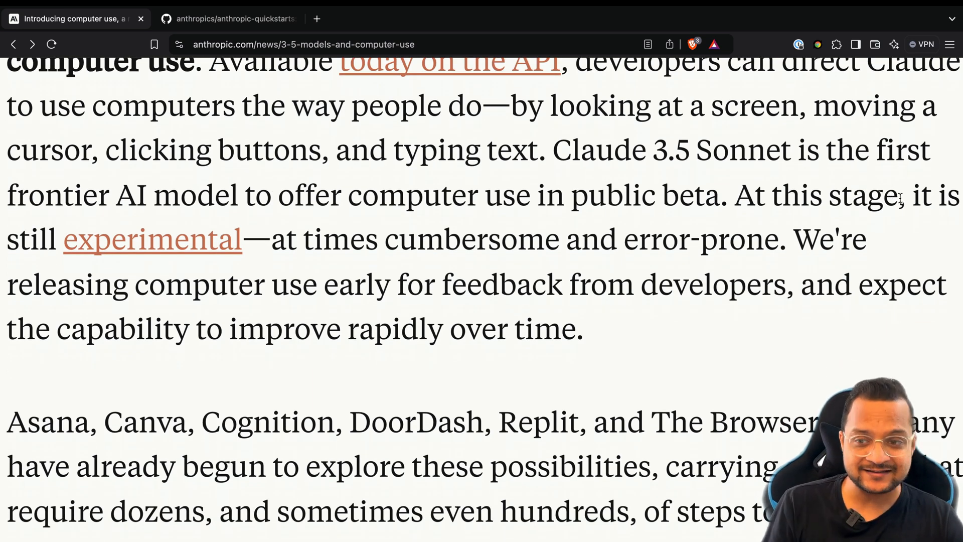
left_click_drag(835, 194, 243, 239)
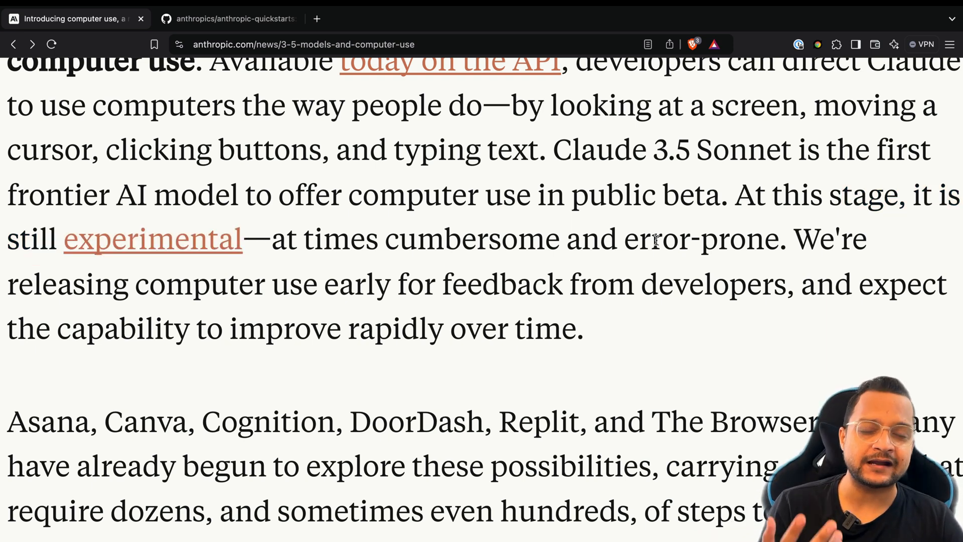
scroll("down", 3)
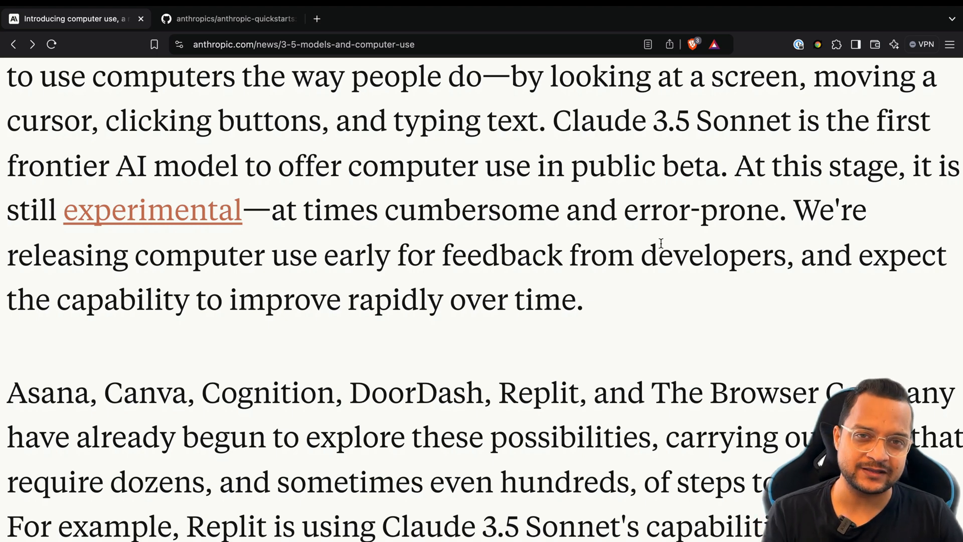
scroll("down", 3)
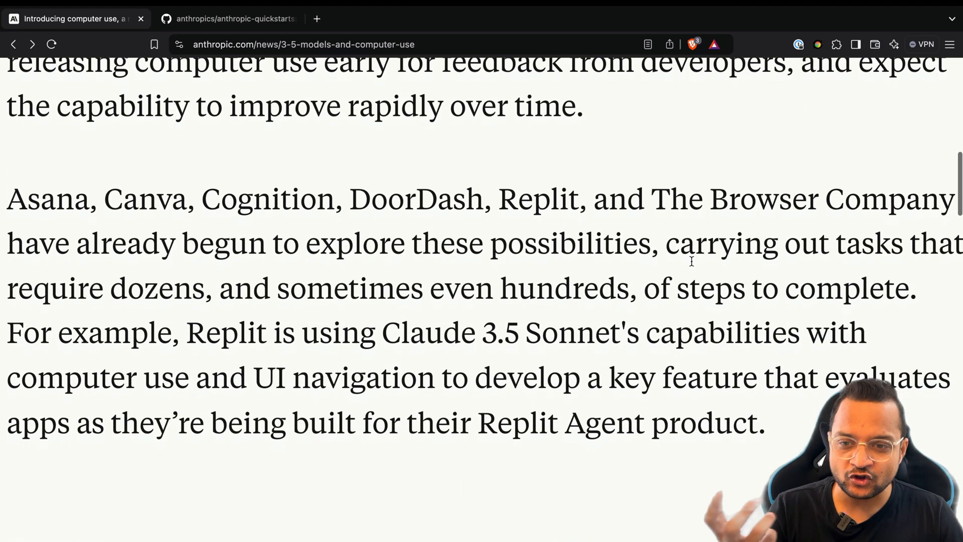
scroll("down", 3)
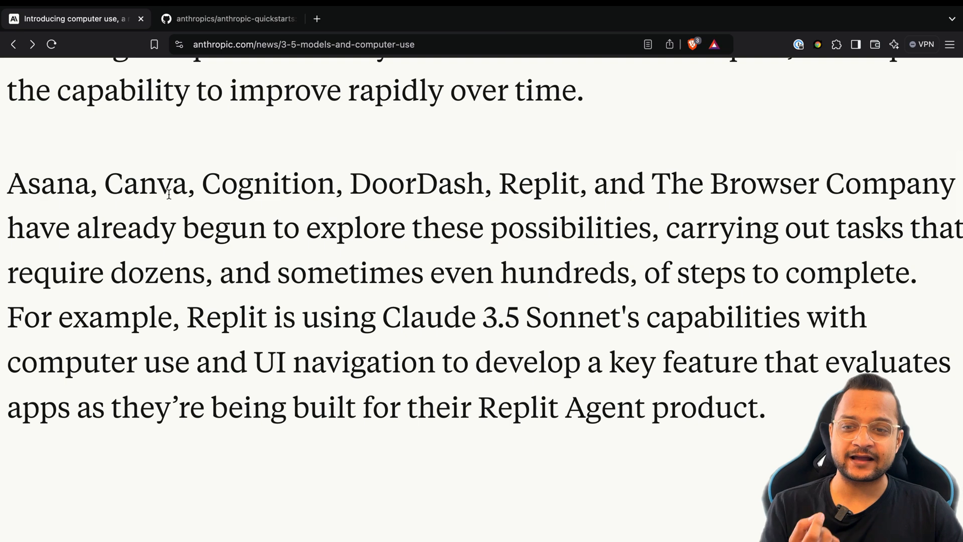
mouse_move(438, 209)
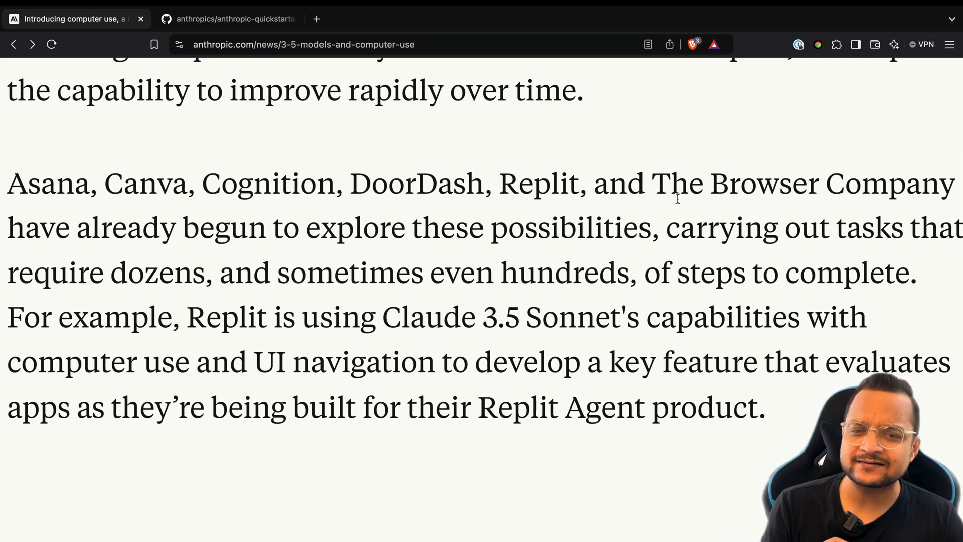
mouse_move(331, 257)
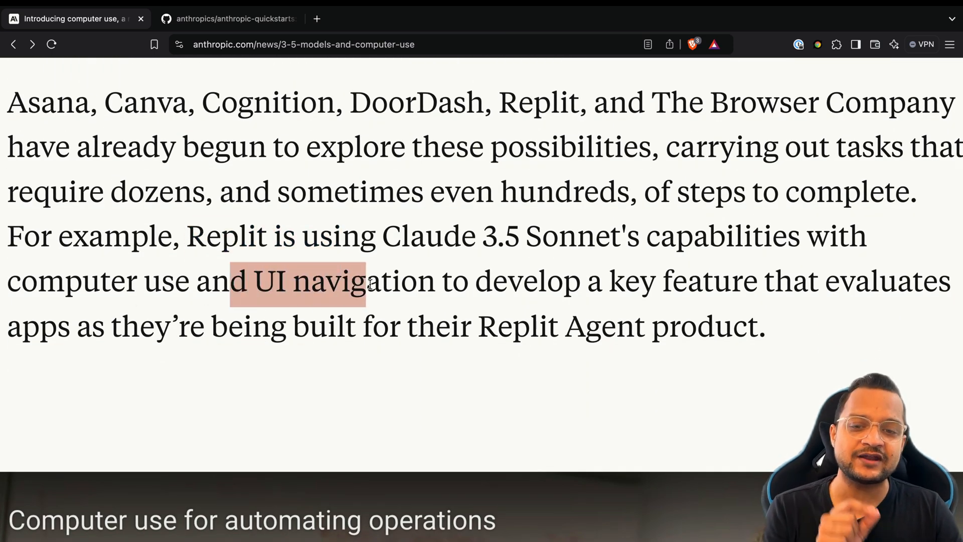
left_click_drag(364, 281, 654, 281)
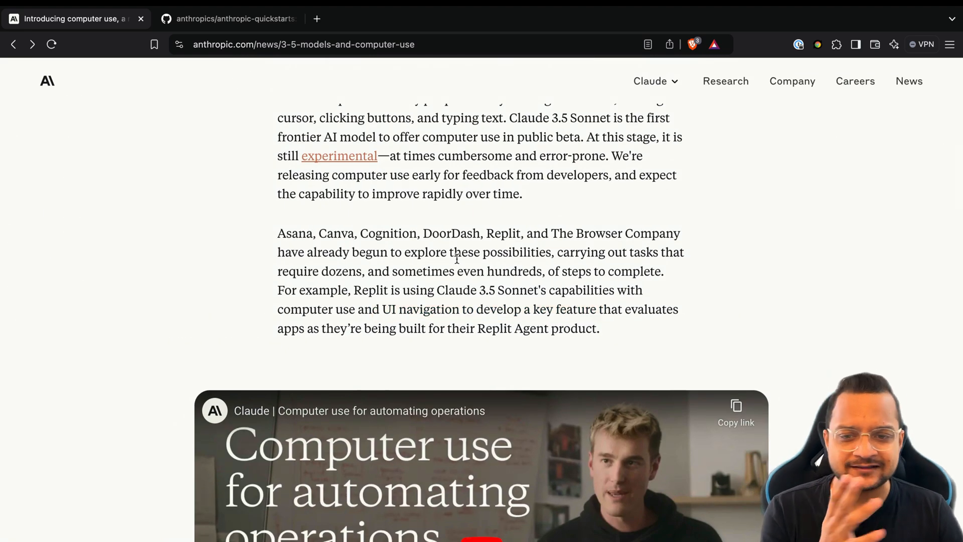
scroll("down", 3)
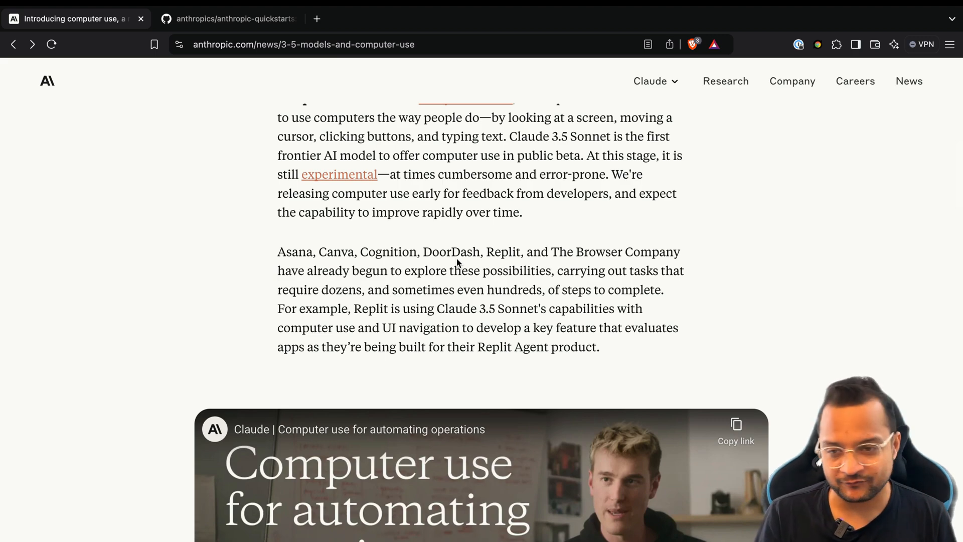
Open the computer-use-demo folder and scroll its README down to the Quickstart docker run command.
left_click(227, 18)
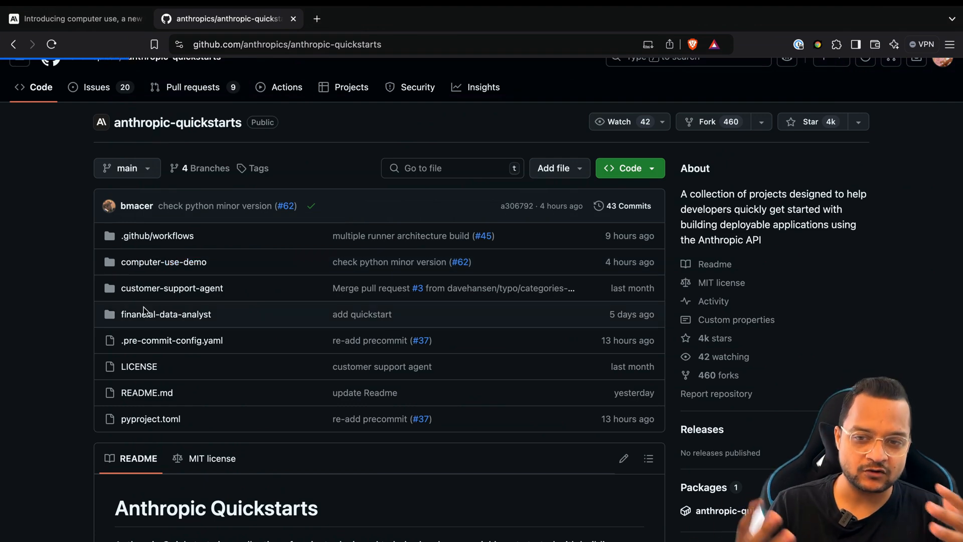
left_click(163, 262)
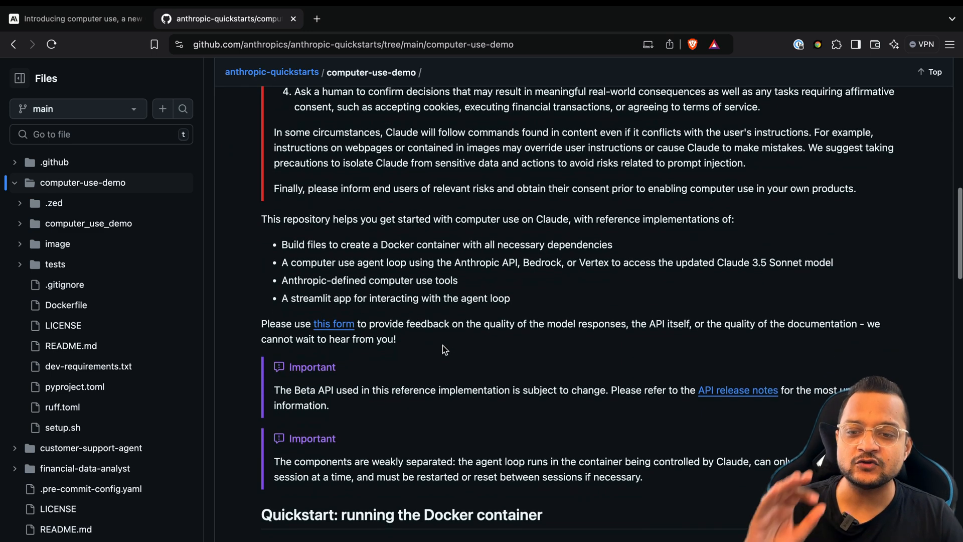
mouse_move(461, 337)
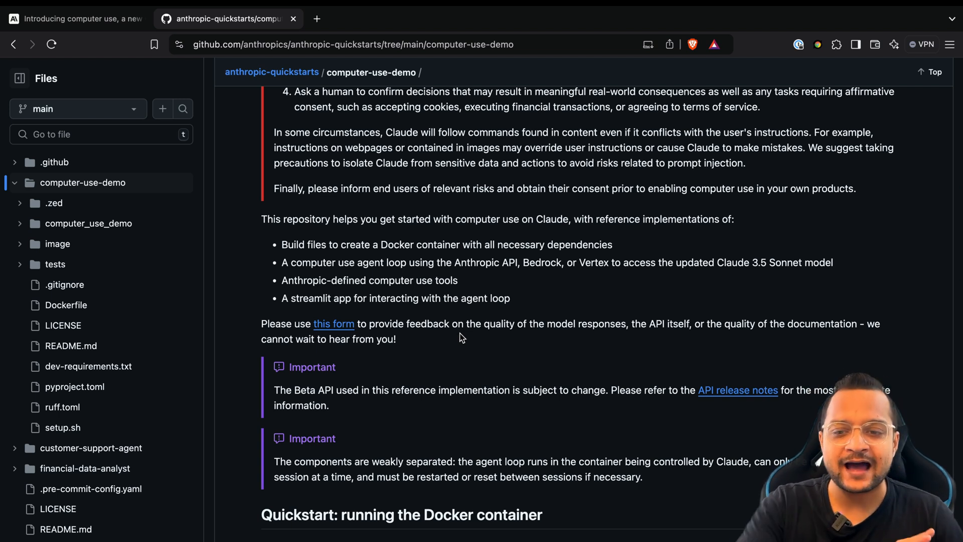
mouse_move(474, 317)
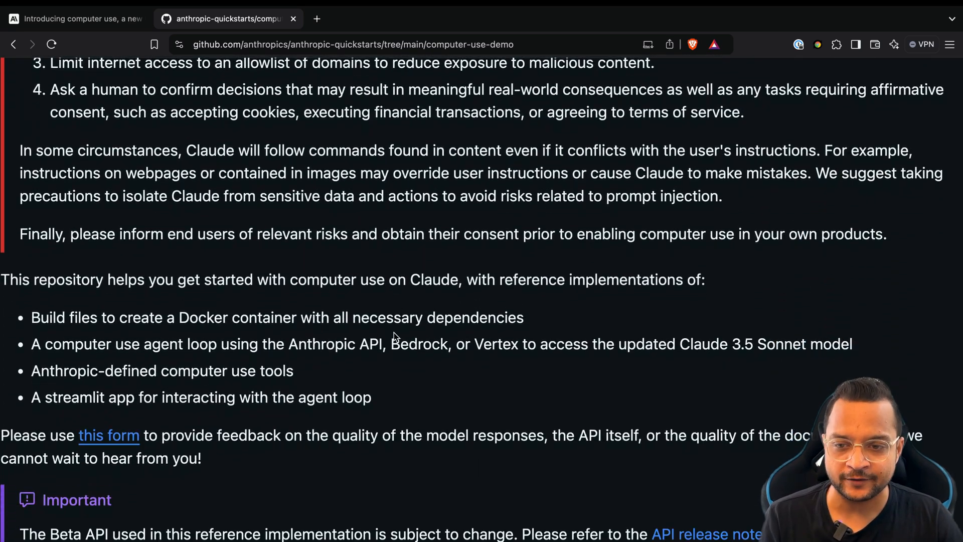
left_click_drag(166, 317, 312, 317)
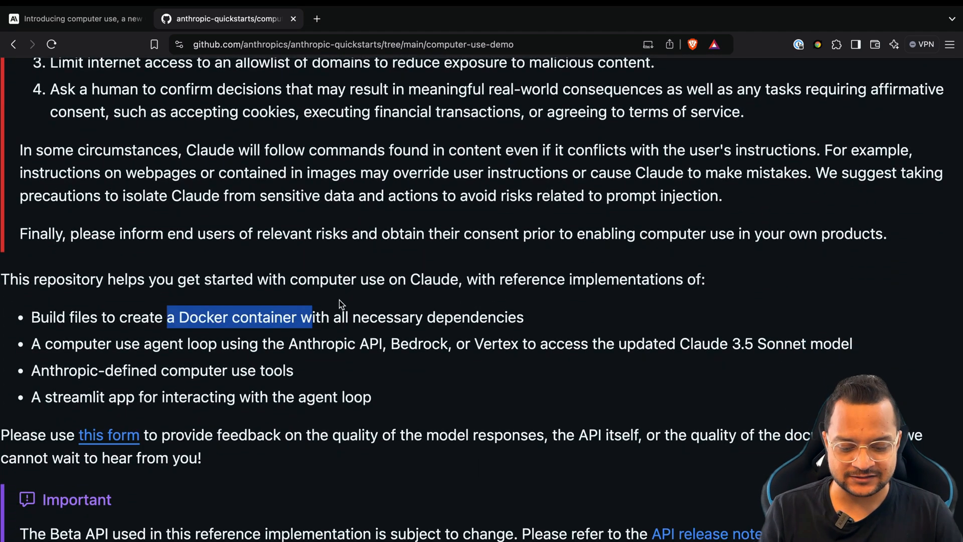
type("docker download")
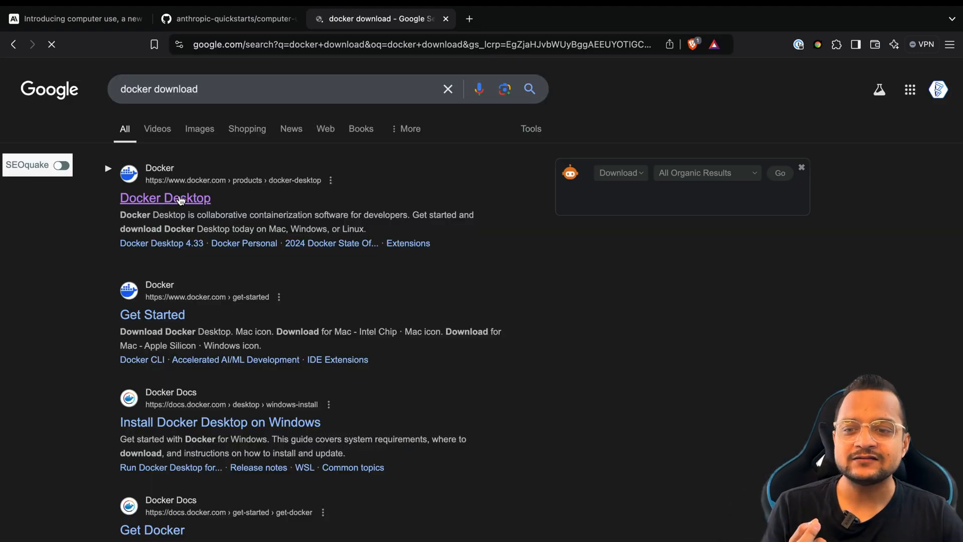
left_click(165, 197)
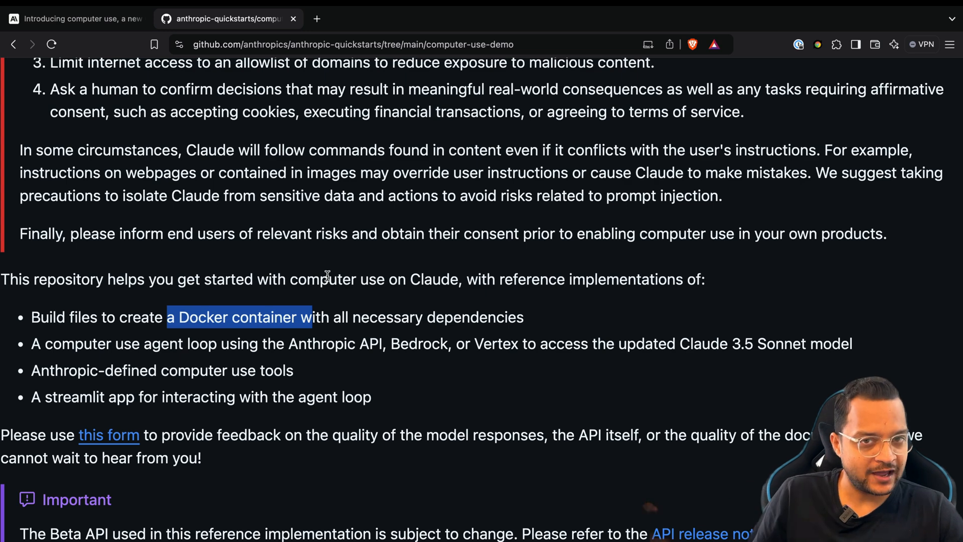
scroll("down", 3)
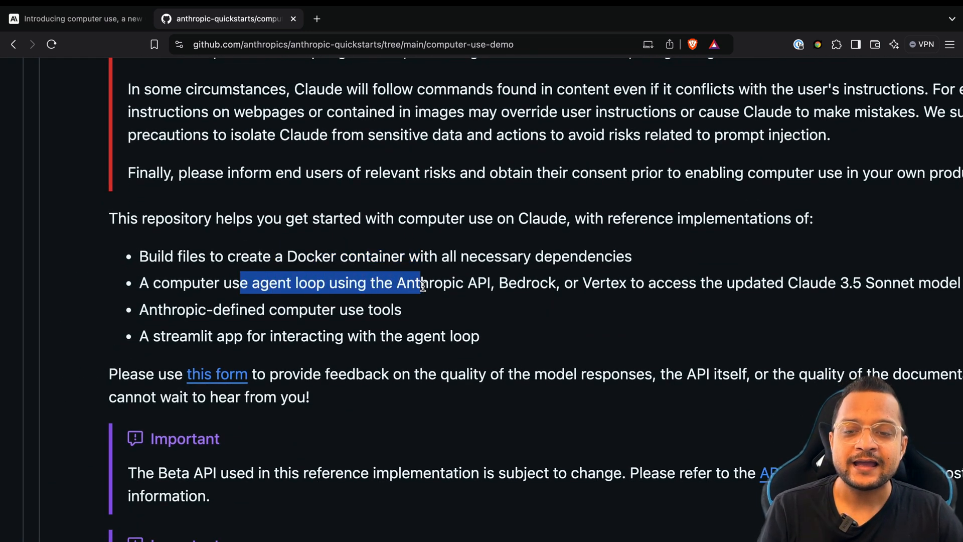
left_click(236, 309)
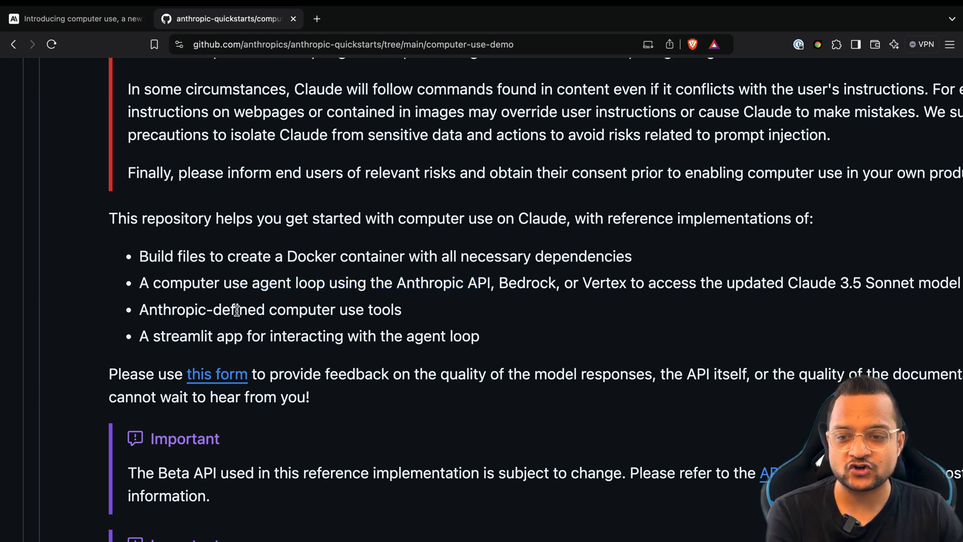
scroll("down", 3)
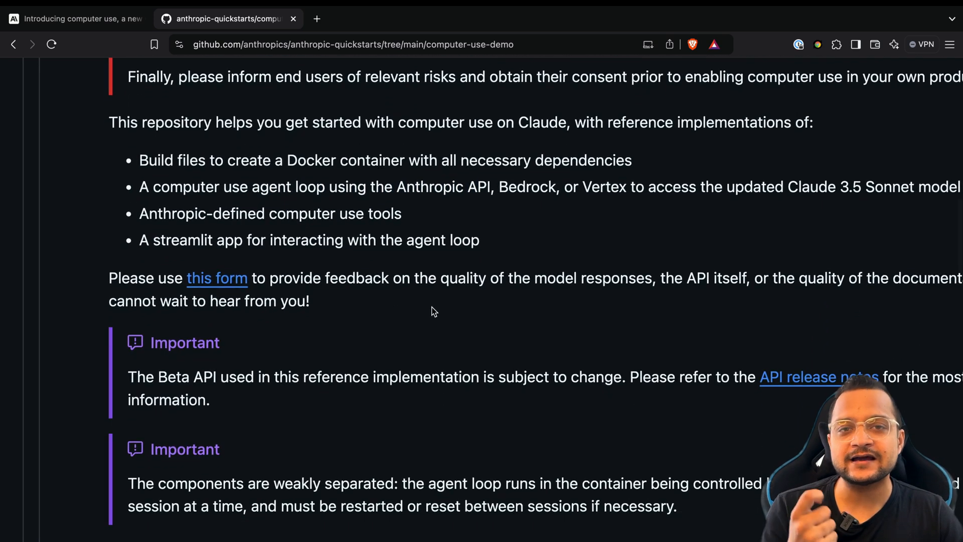
scroll("down", 3)
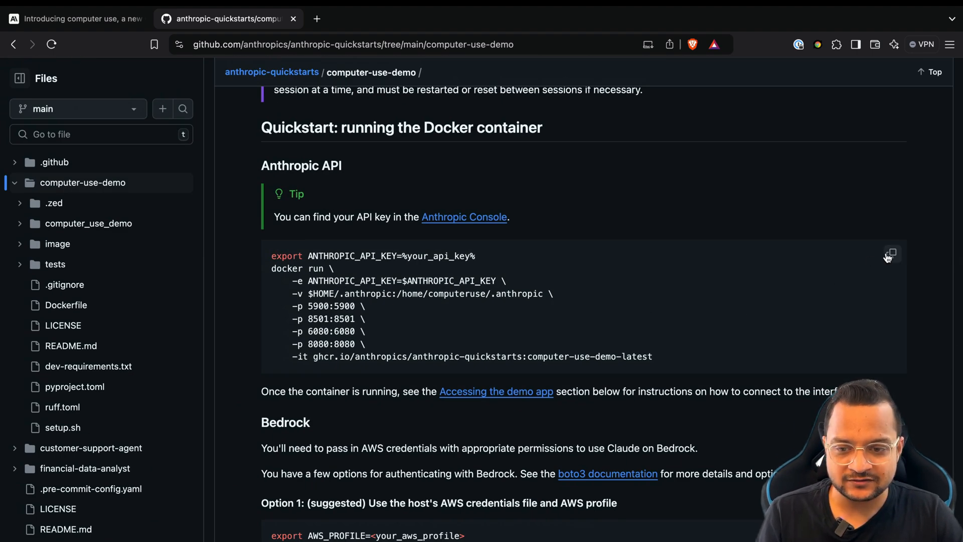
Copy the Quickstart commands and enter 'export ANTHROPIC_API_KEY=%your_api_key%' in Terminal.
left_click(889, 254)
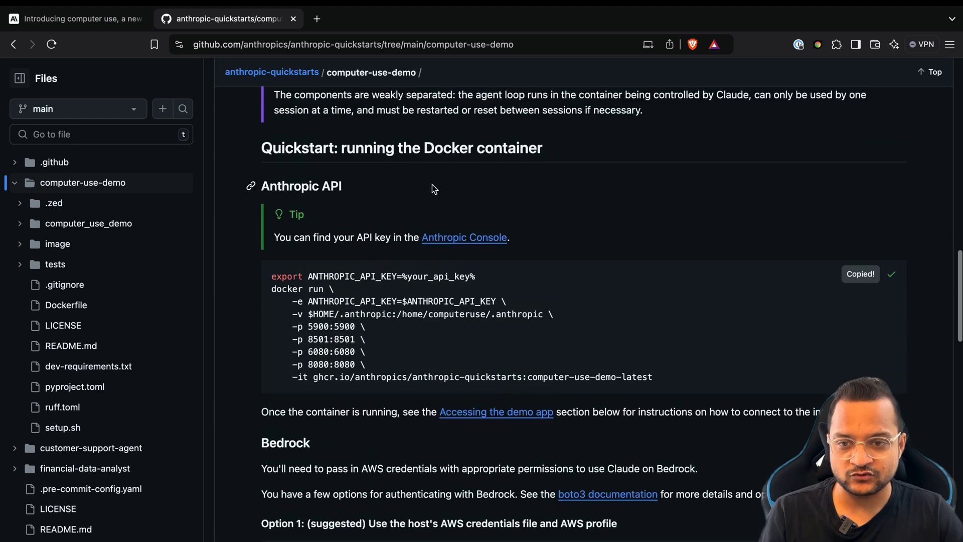
scroll("down", 3)
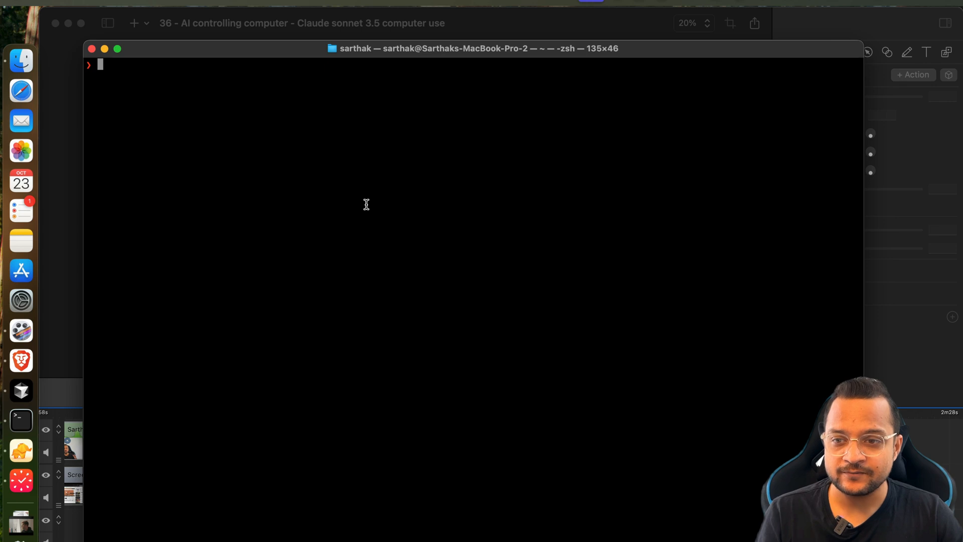
type("export ANTHROPIC_API_KEY=%your_api_key%")
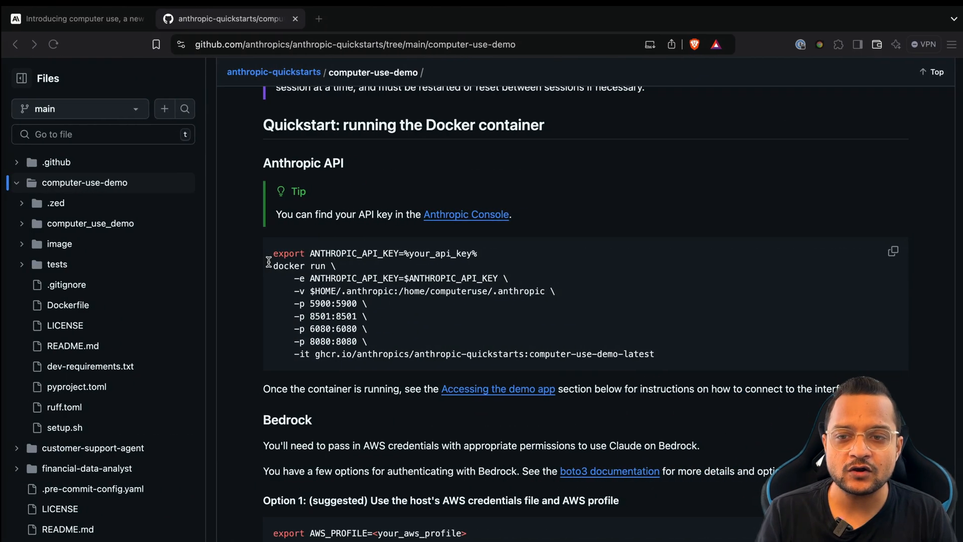
Load localhost:8080 to show the demo's chat panel and virtual desktop.
type("localhost:8080")
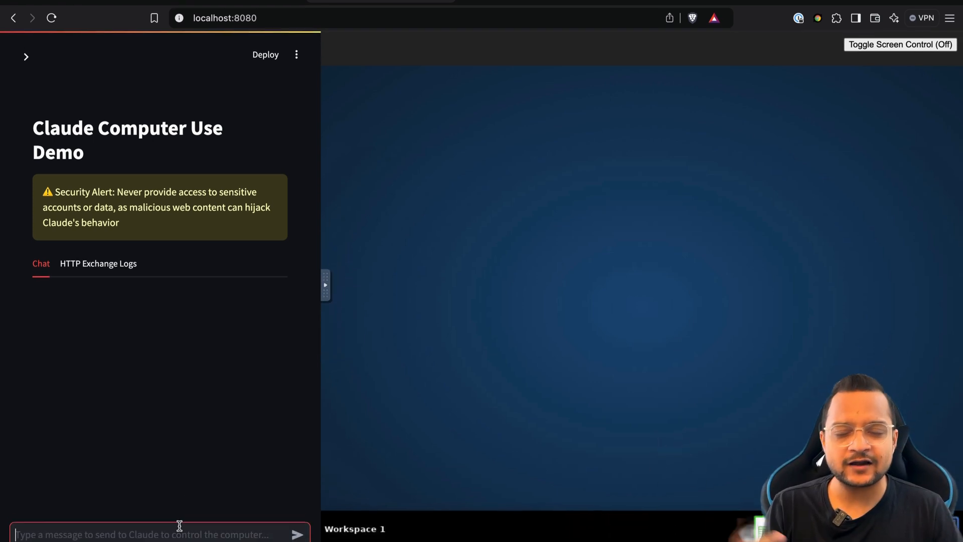
Send the agent the 'open firefox' request and let Firefox launch.
type("o")
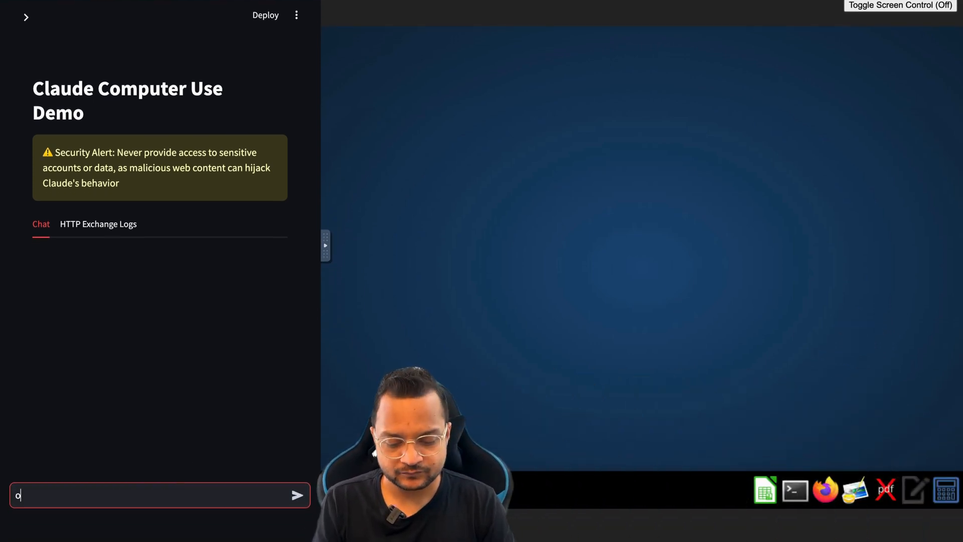
left_click(297, 495)
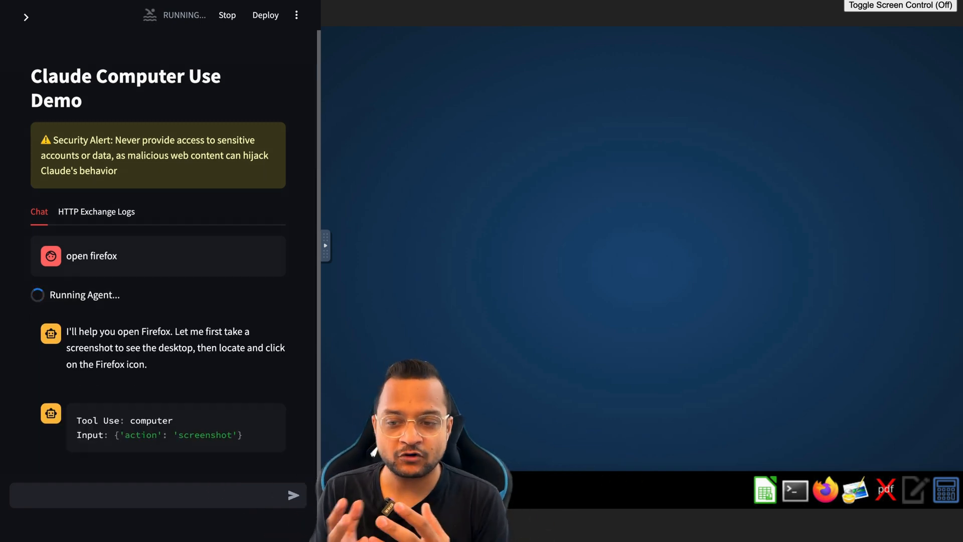
scroll("down", 3)
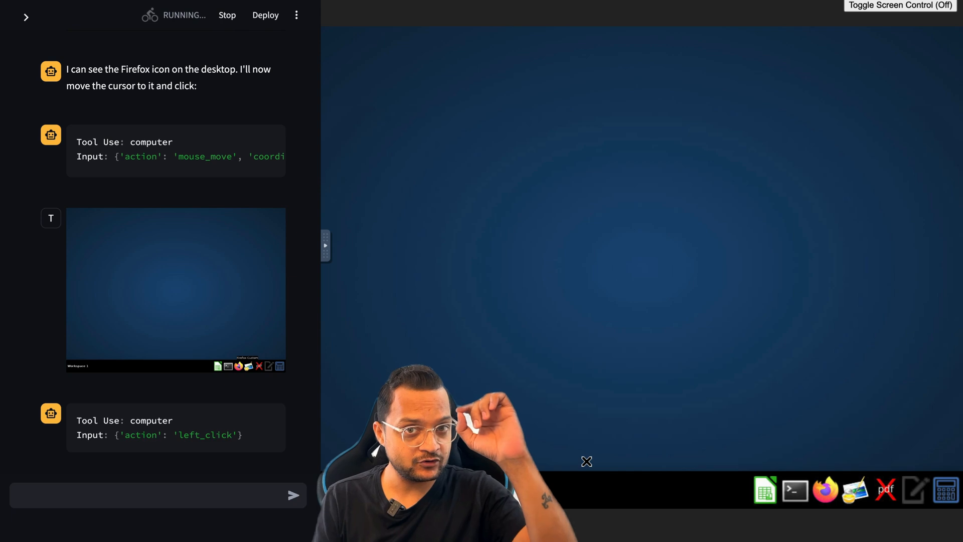
left_click(825, 490)
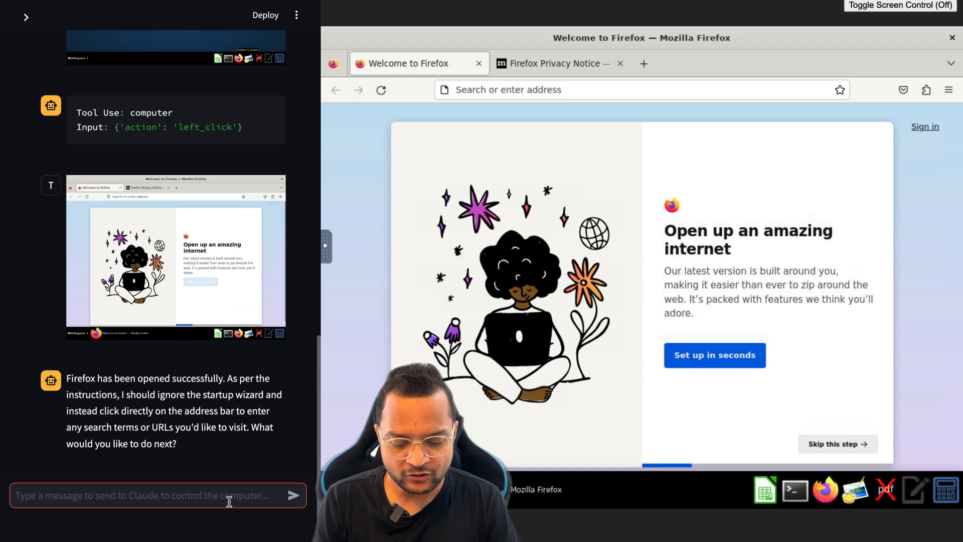
Ask the agent to open bitfumes.com and, in another tab, the Bitfumes YouTube channel.
type("okay, search for")
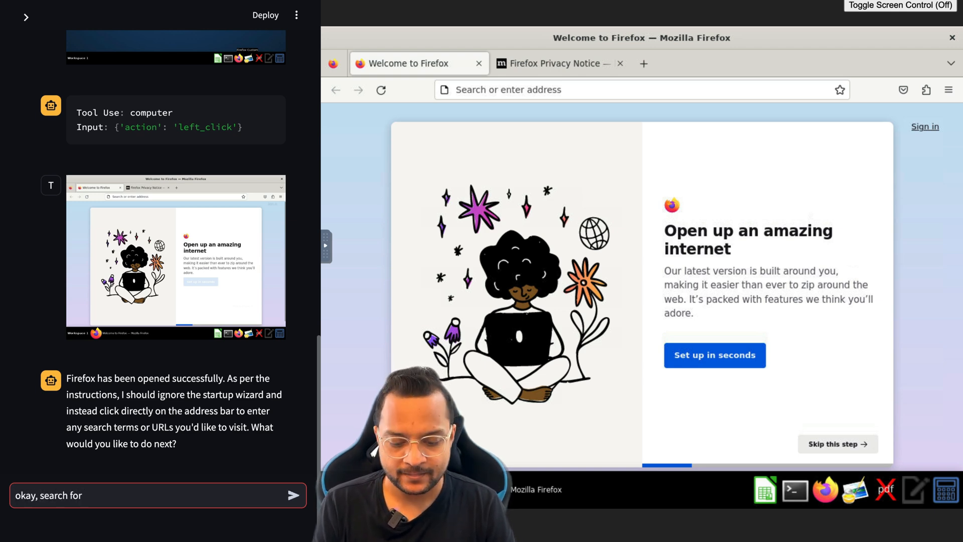
type("bitfumes.com and")
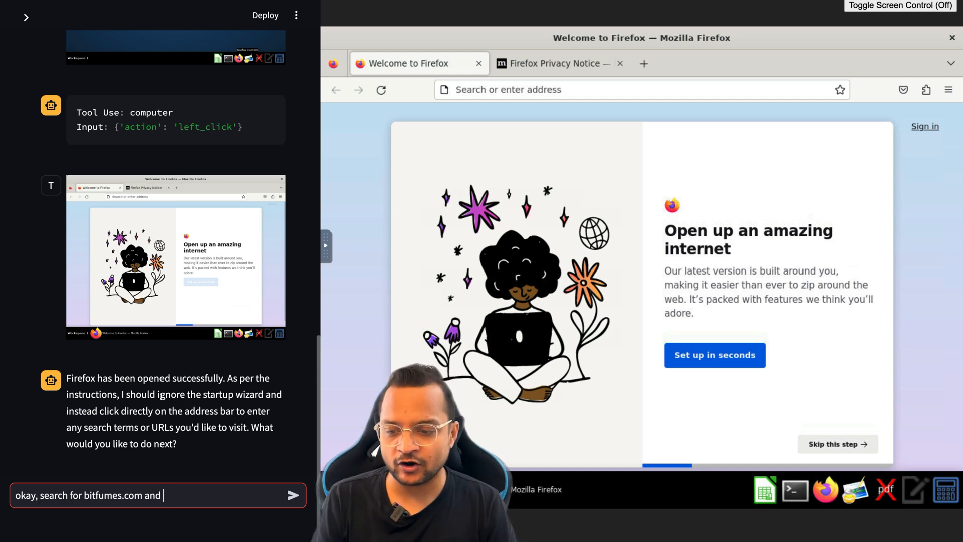
type("another tab")
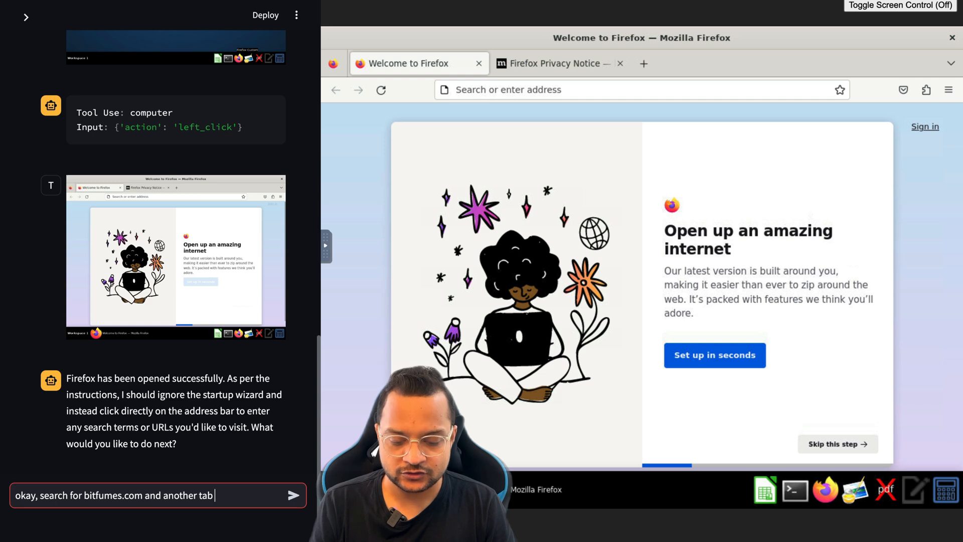
type("search for bitfumes youtube v")
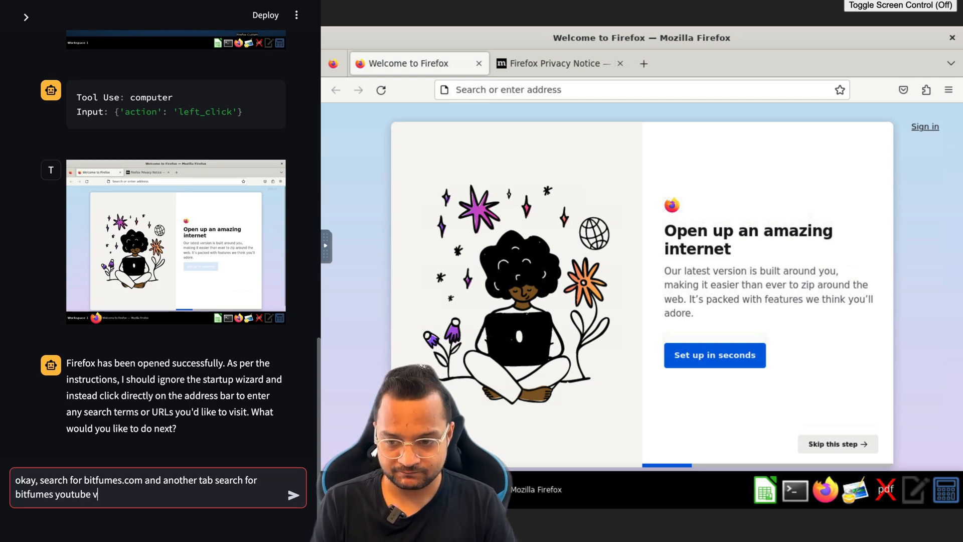
type("channel")
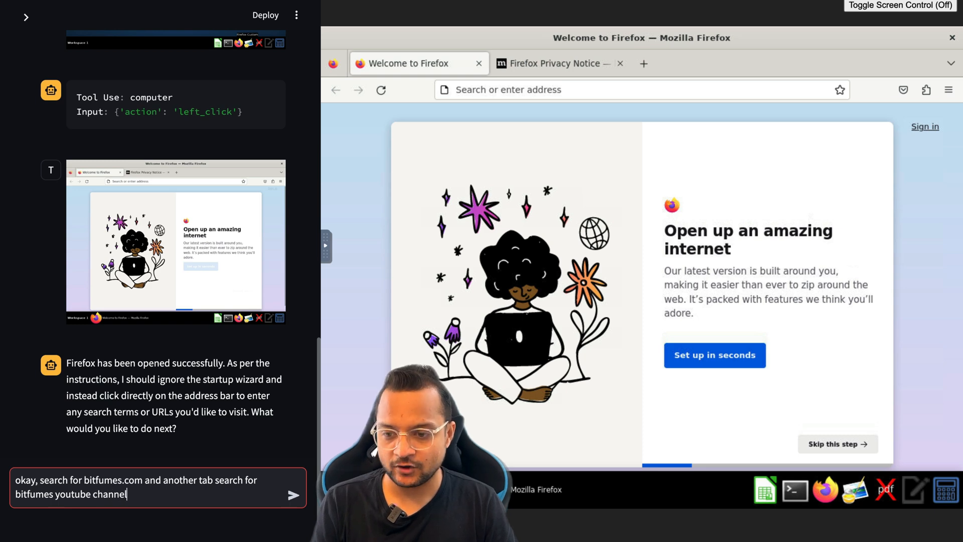
left_click(293, 495)
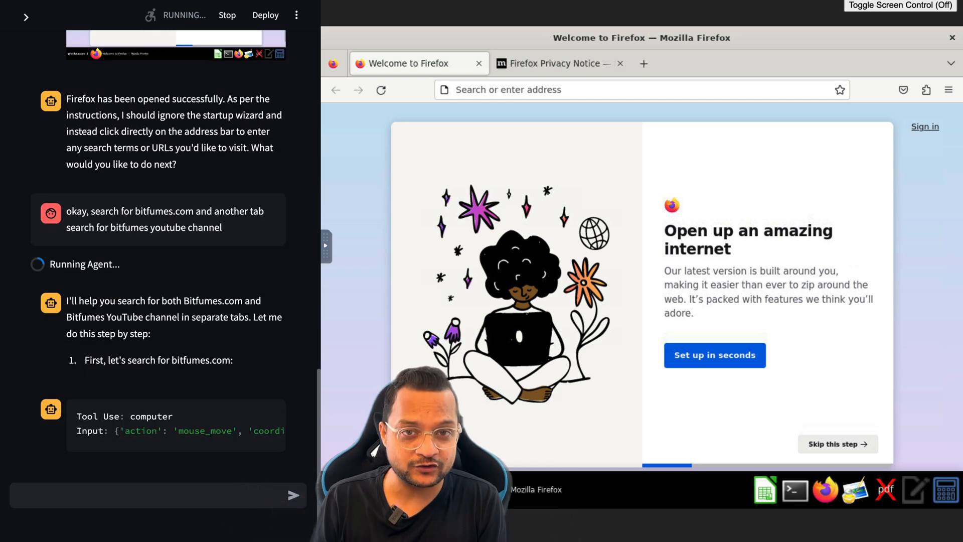
Load bitfumes.com, then search 'bitfumes youtube channel' in a new Firefox tab.
scroll("down", 3)
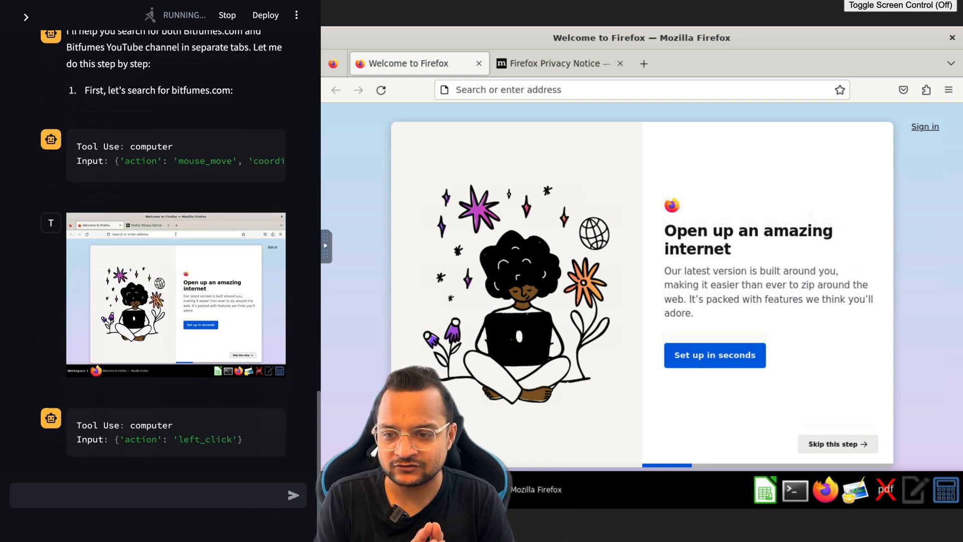
left_click(614, 90)
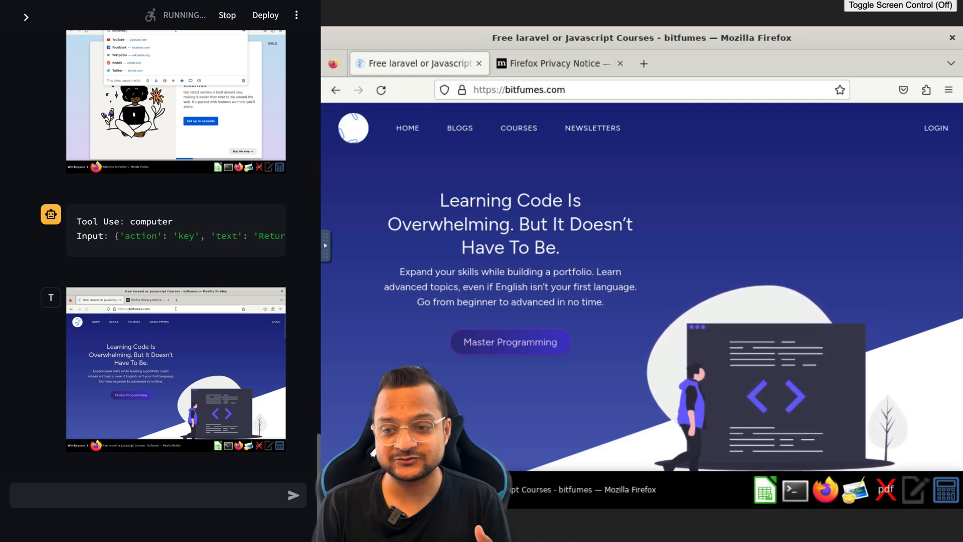
key("ctrl+t")
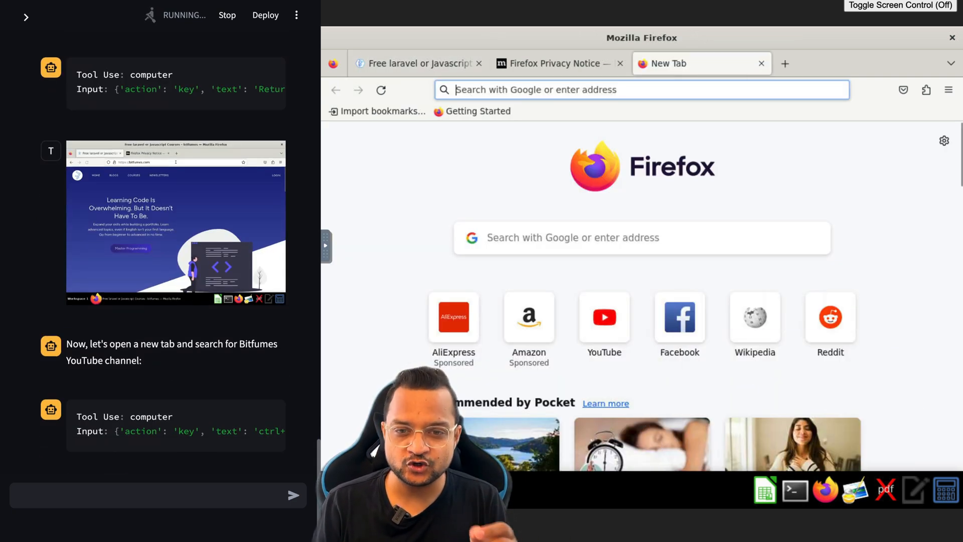
key("Return")
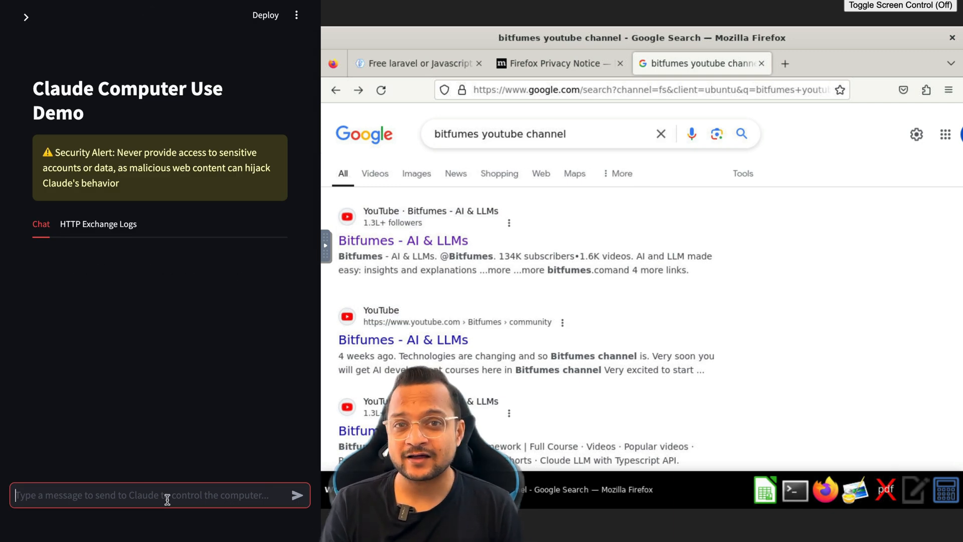
Send the agent a request to open Excel and list 10 marketing ideas for the Laravel tool MezoHub.
type("open excel and then add 10 ideas to market my product called MezoHub which is a laravel deployment tool and server management tool")
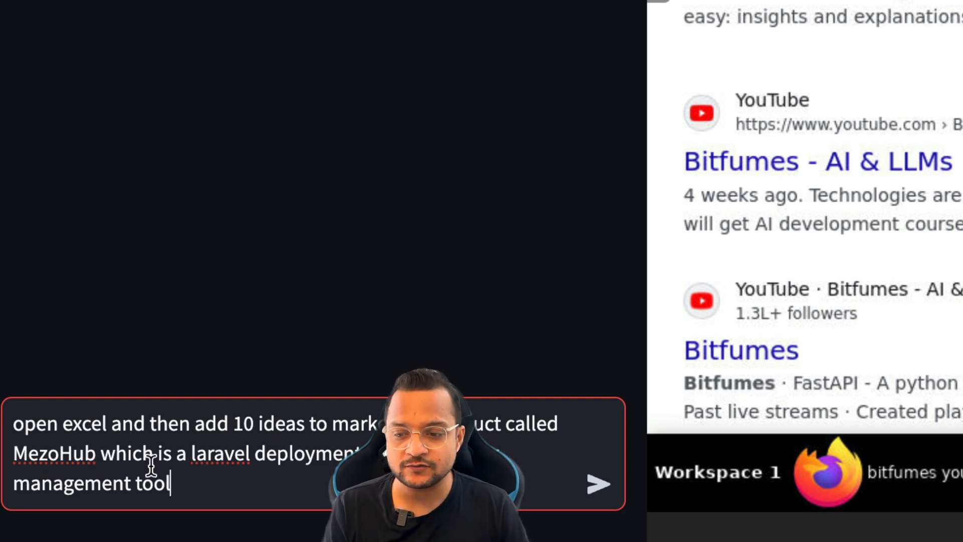
left_click(598, 483)
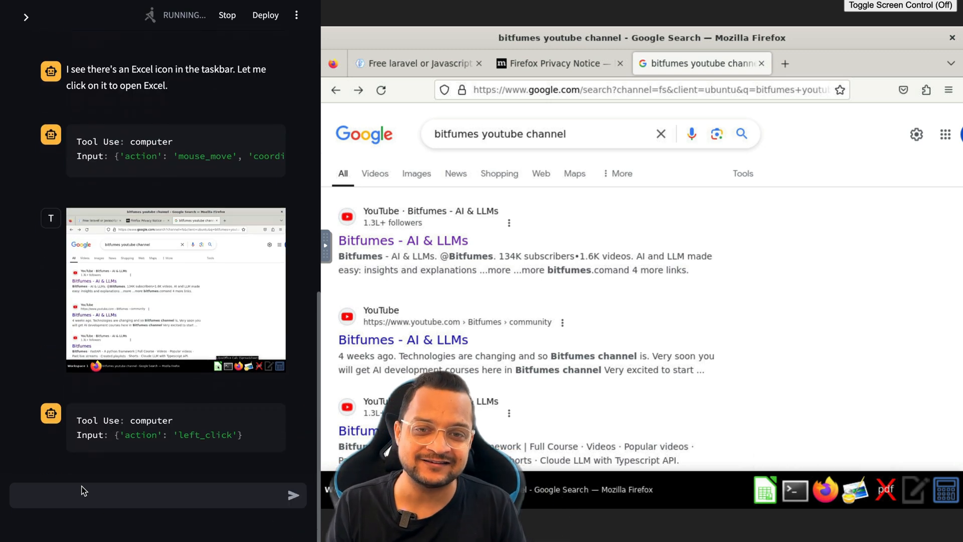
In LibreOffice Calc, enter a Marketing Strategy Ideas header and ten numbered MezoHub ideas from A1.
left_click(764, 489)
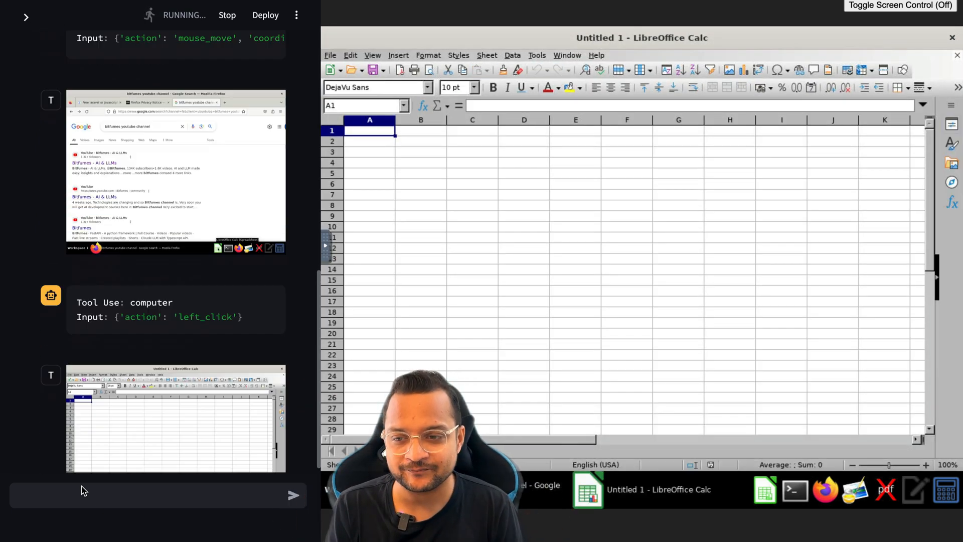
scroll("down", 3)
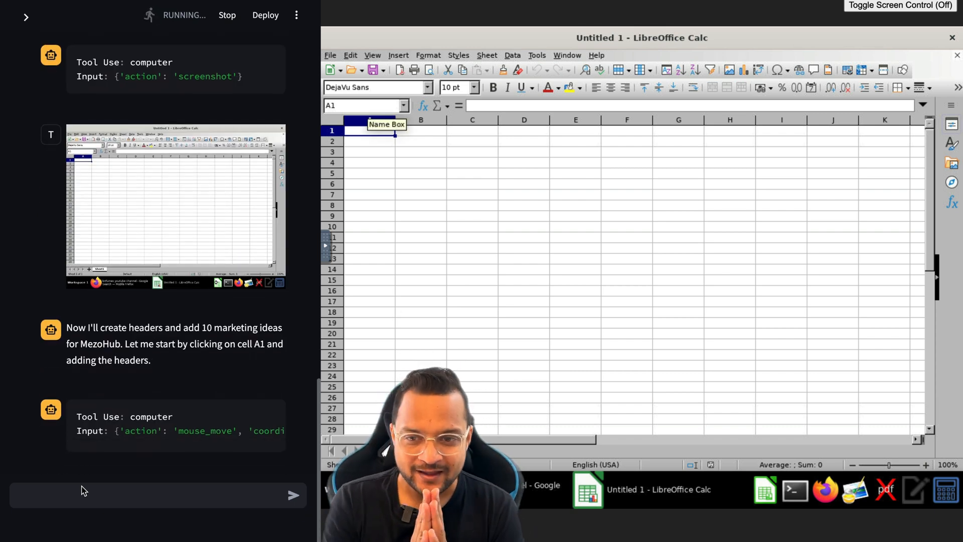
left_click(369, 130)
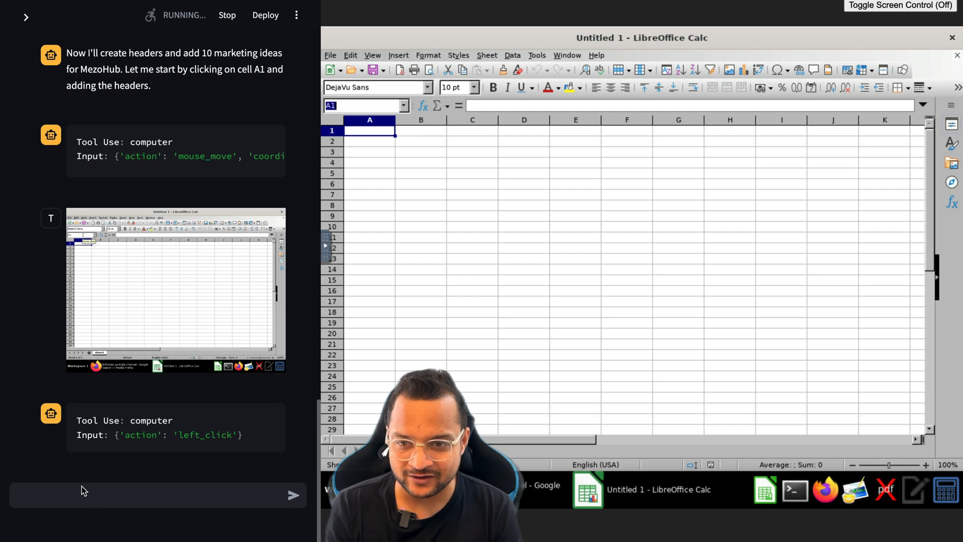
type("Marketing Ideas for MezoHub")
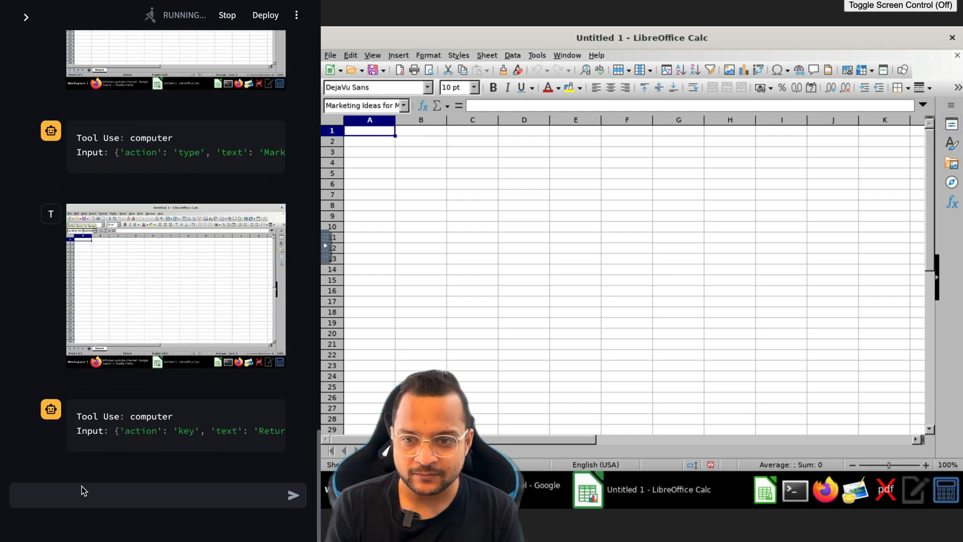
type("# Marketing Strategy Ideas")
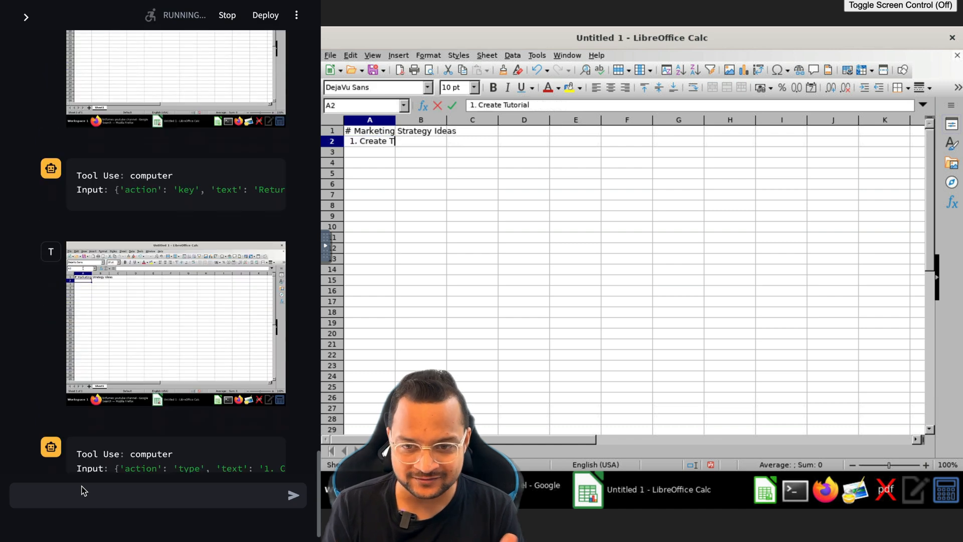
type("1. Create Tutorial Content Series2. Developer-focused Blog Posts3. Laravel Community Engagement4. Product Hunt Launch Campaign5. GitHub Integration & Marketplace Listing6. Targeted LinkedIn Advertising7.")
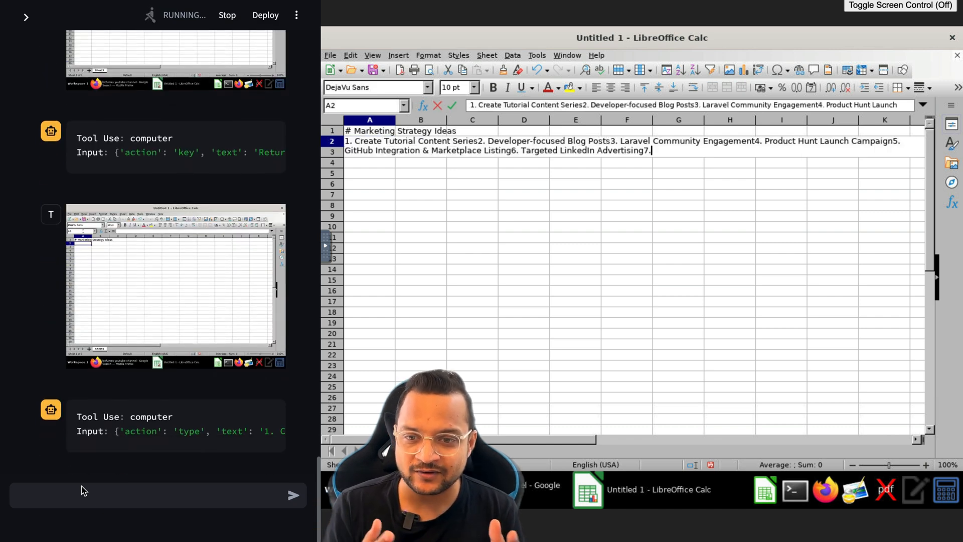
type("Free Tier for Small Projects8. Partnership with Laravel Hosting Companies9. Technical SEO Optimization10. Developer Conference Sponsorships")
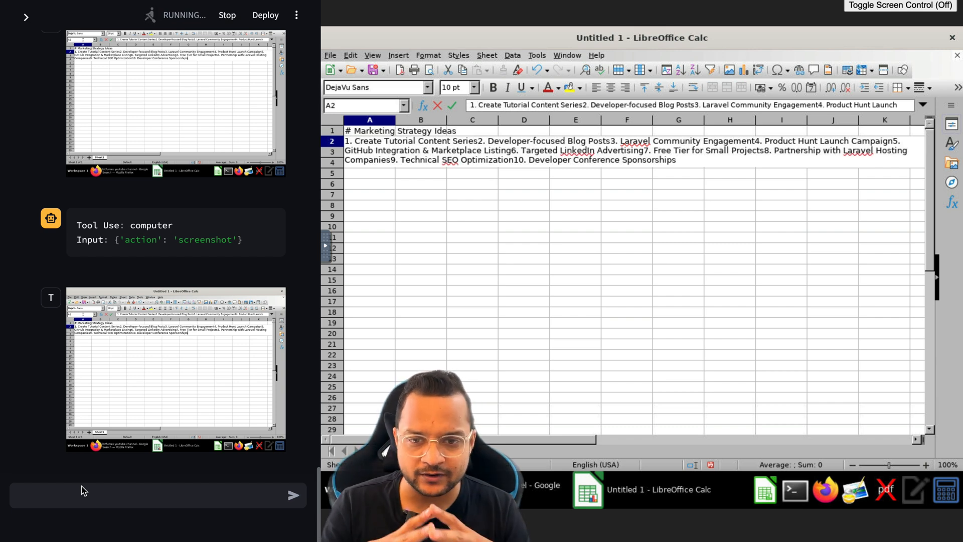
Save the spreadsheet as MezoHub_Marketing_Ideas.ods.
key("ctrl+s")
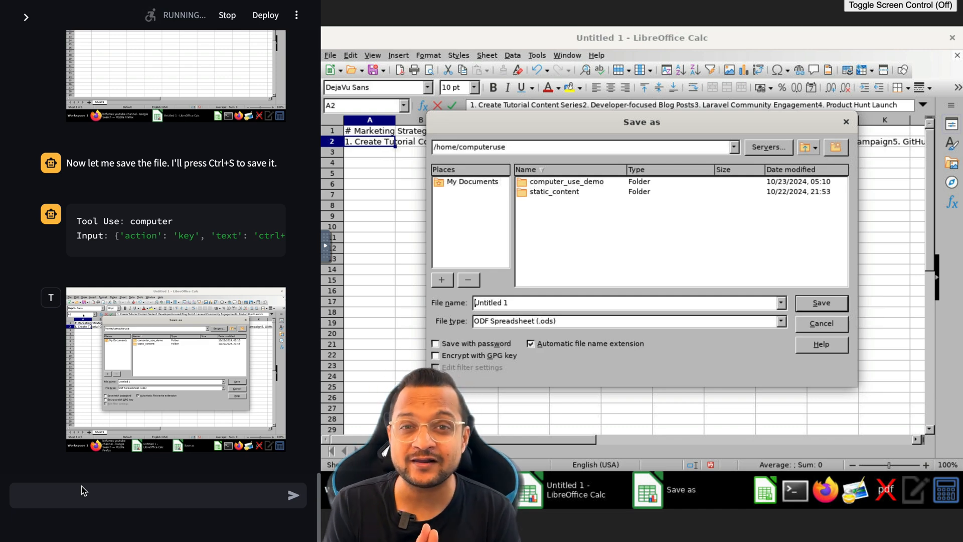
type("MezoHub_Marketing_Ideas.ods")
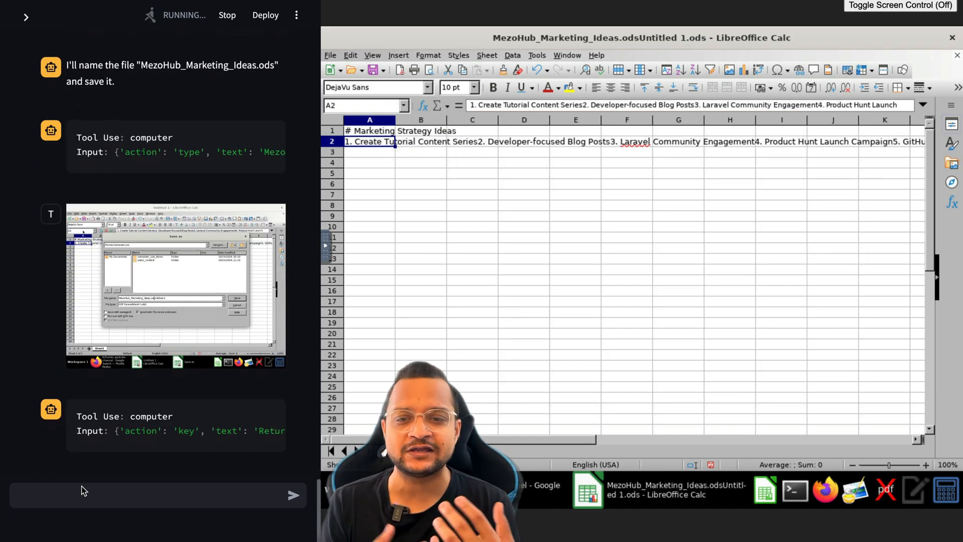